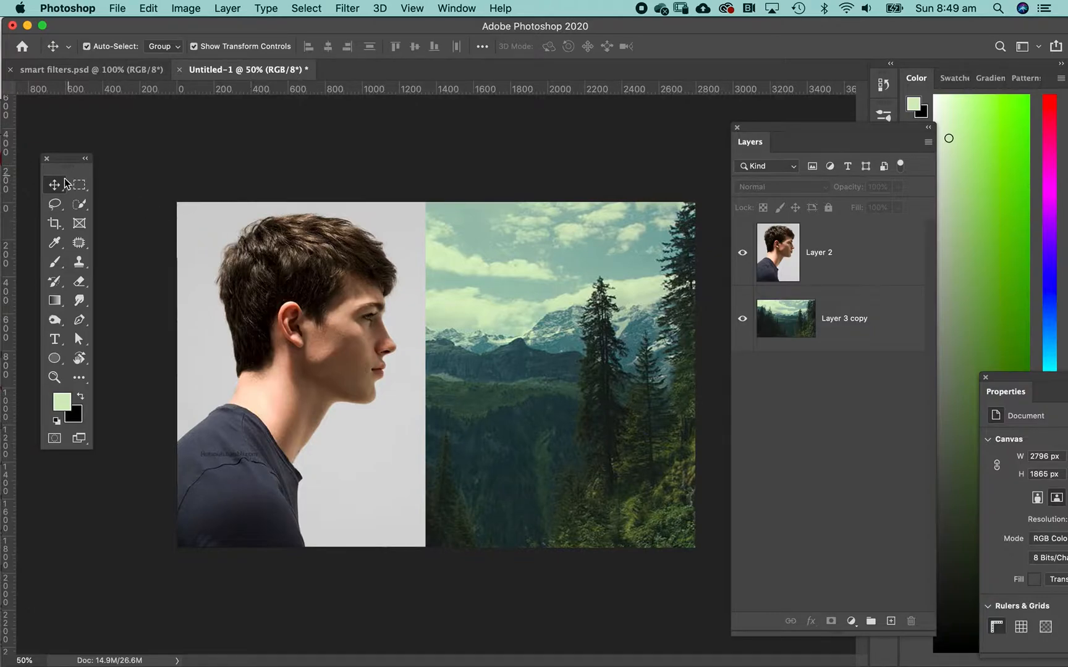
{"action": "mouse_move", "coordinate": [304, 285]}
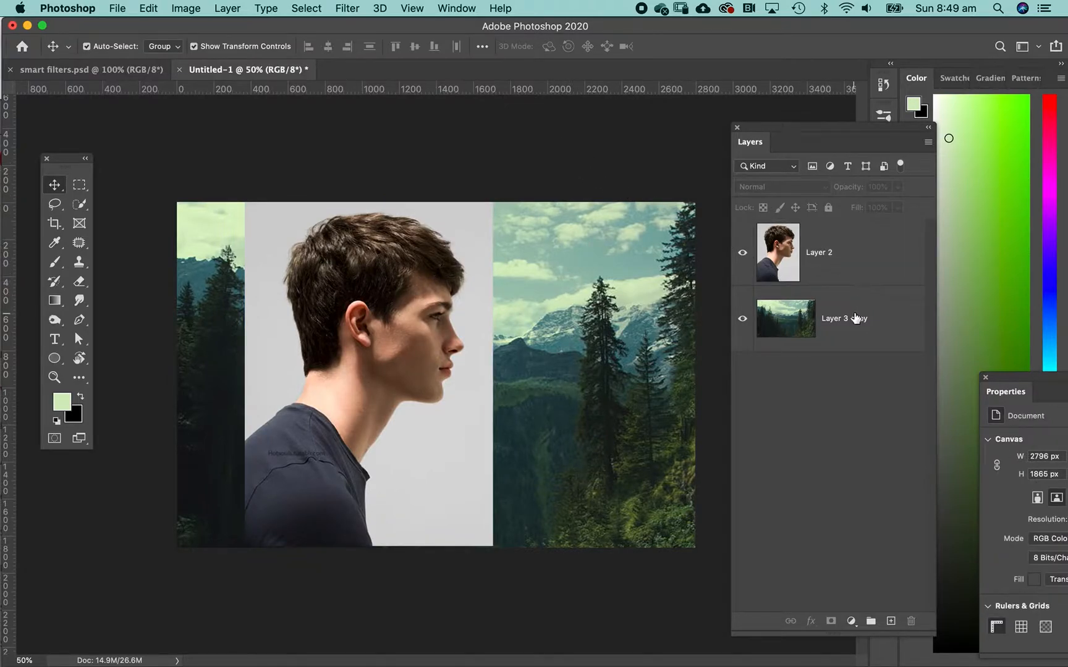
Step: Nudge the portrait slightly left, duplicate the landscape layer and hide the original Layer 3 copy
{"action": "left_click", "coordinate": [784, 317]}
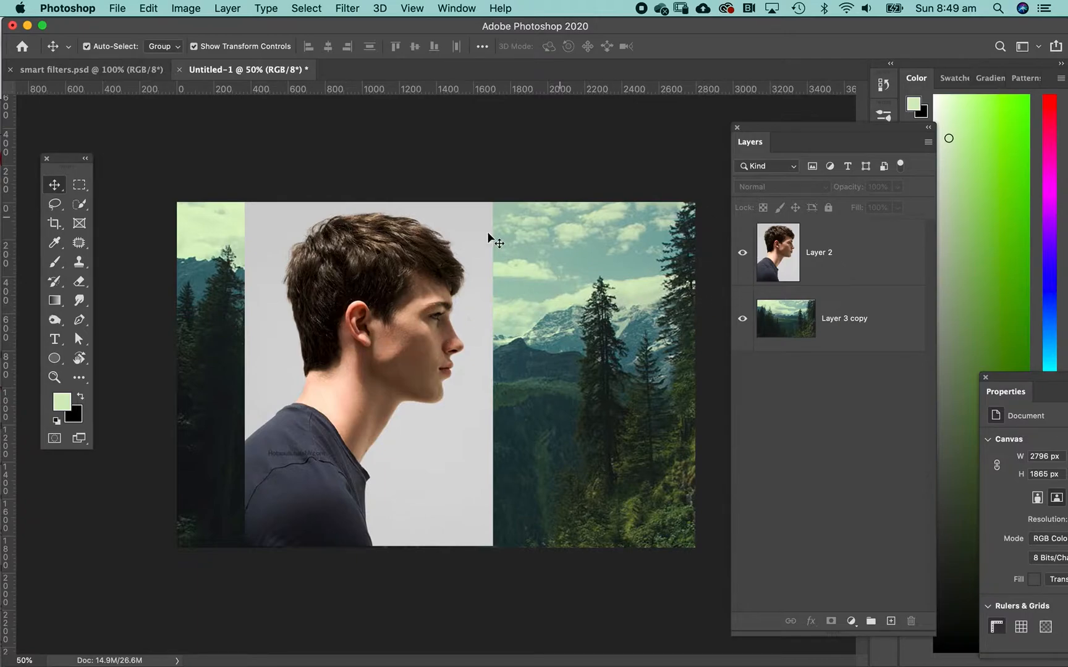
{"action": "left_click_drag", "start_coordinate": [496, 239], "coordinate": [371, 279]}
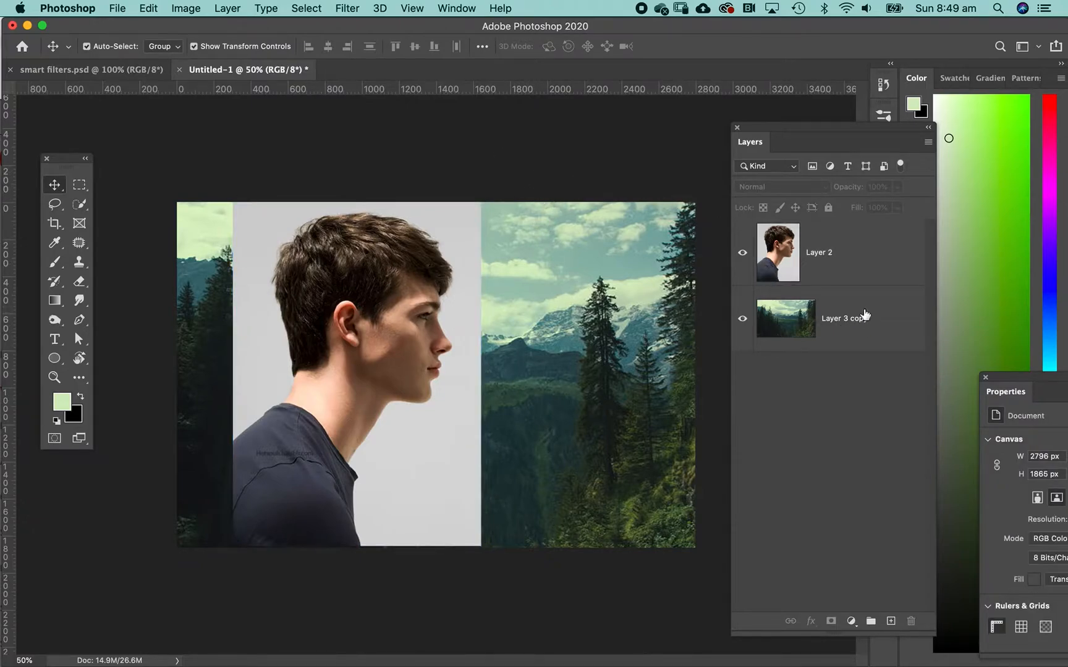
{"action": "left_click", "coordinate": [784, 318]}
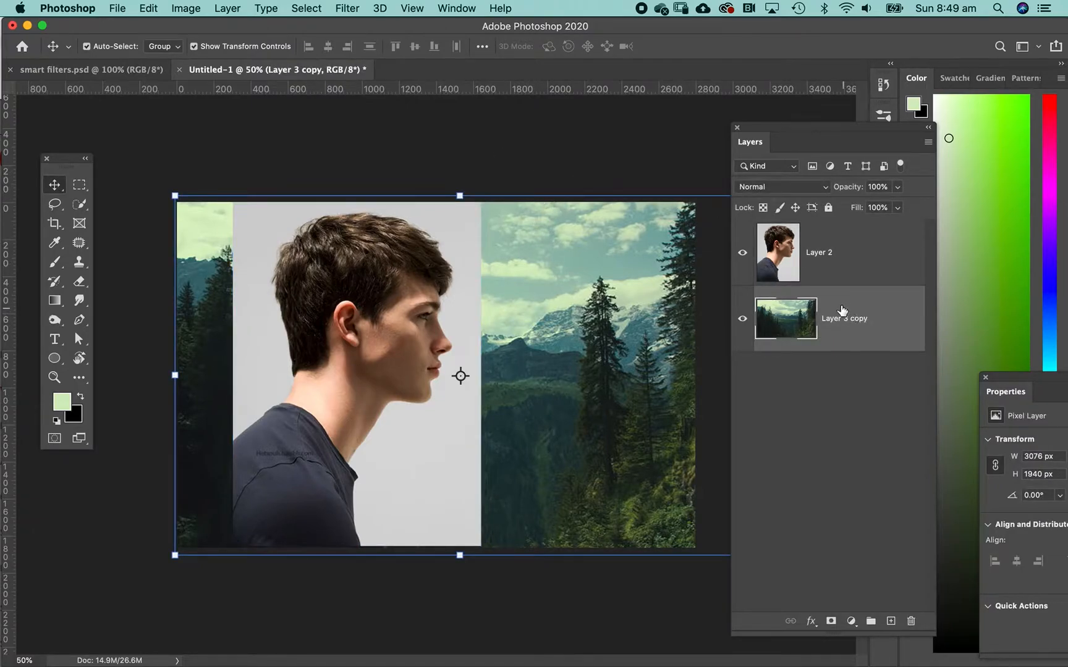
{"action": "mouse_move", "coordinate": [864, 308]}
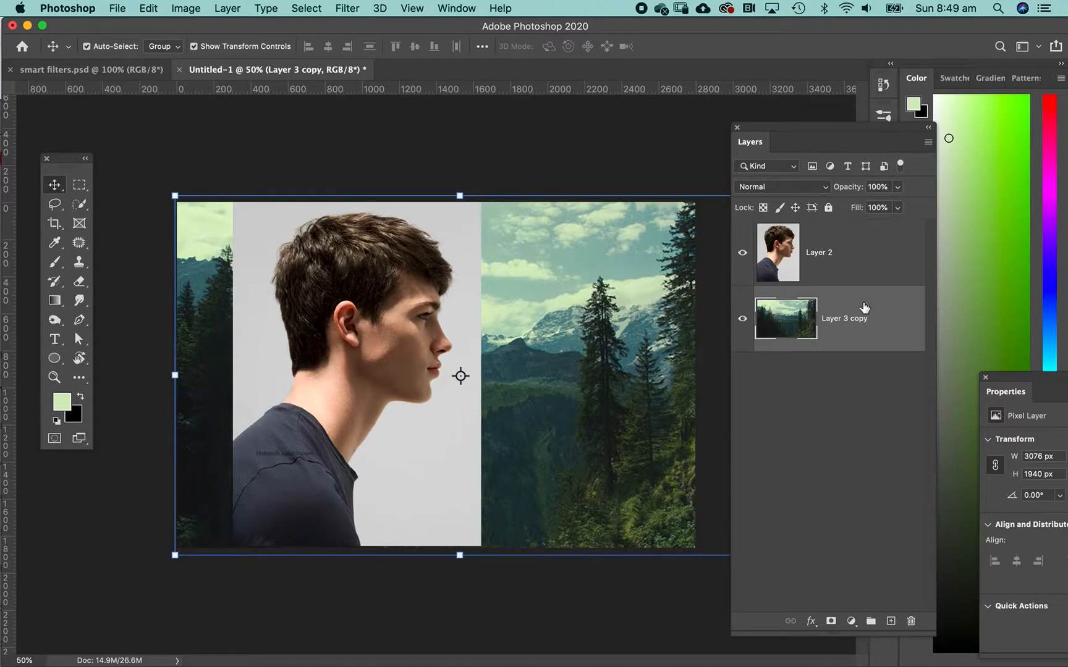
{"action": "mouse_move", "coordinate": [859, 314]}
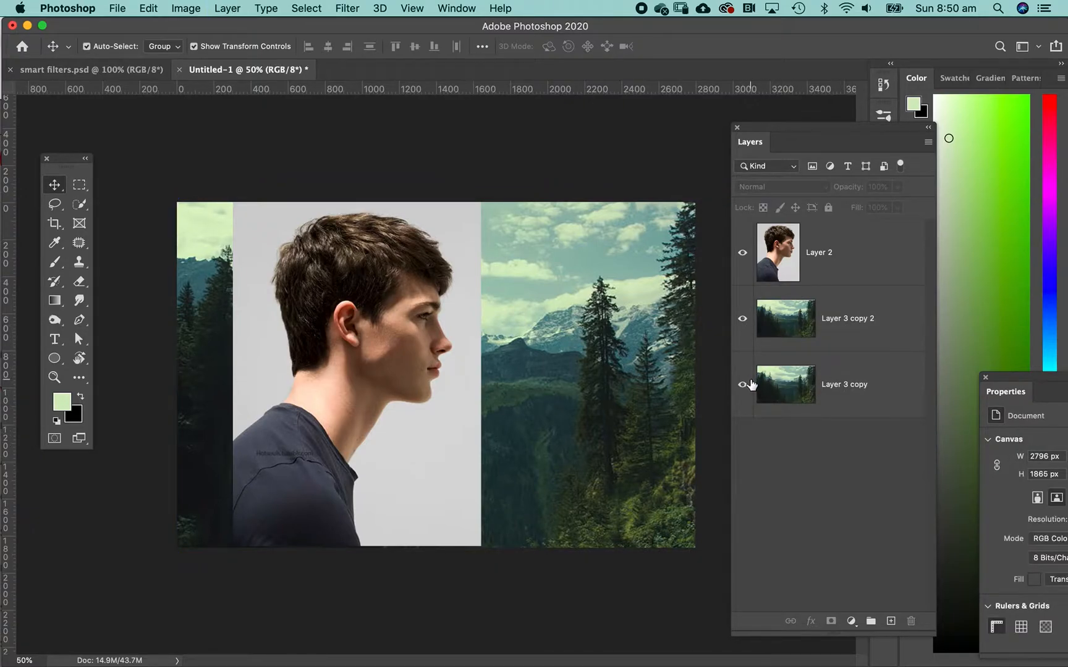
{"action": "left_click", "coordinate": [742, 384]}
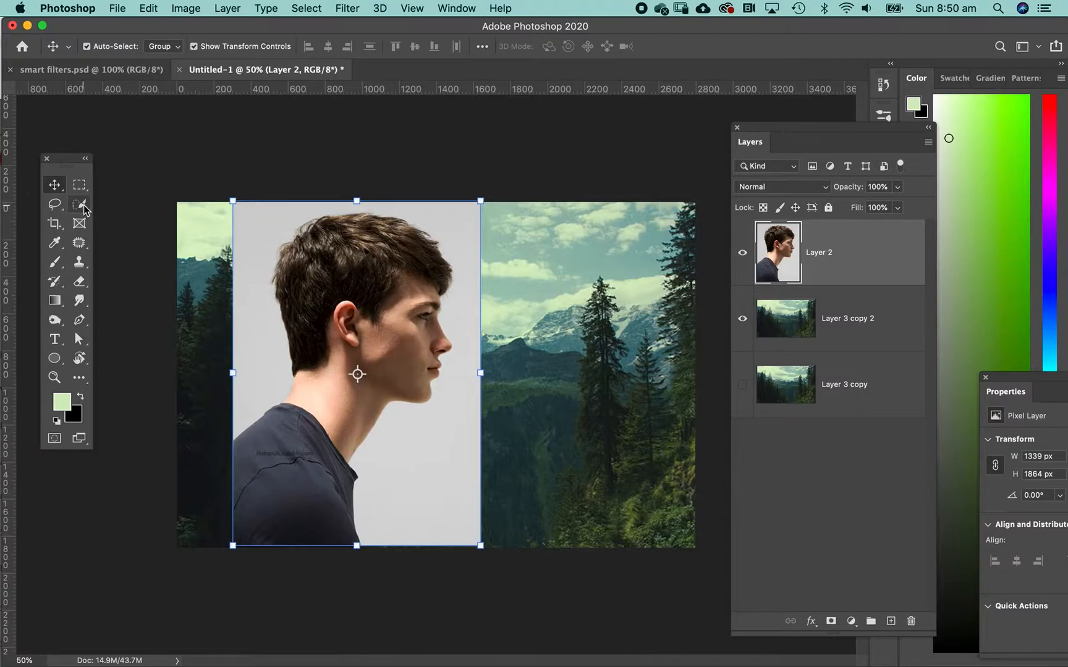
{"action": "mouse_move", "coordinate": [79, 204]}
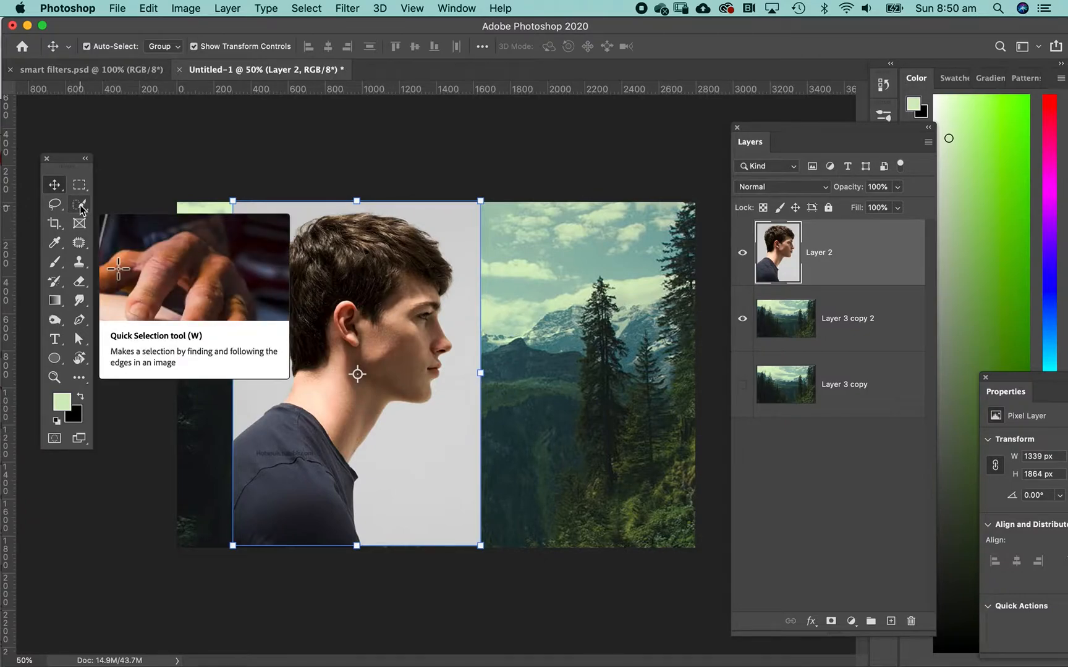
Step: Select the young man with Quick Selection and enter Select and Mask, showing him white on black
{"action": "left_click", "coordinate": [79, 203]}
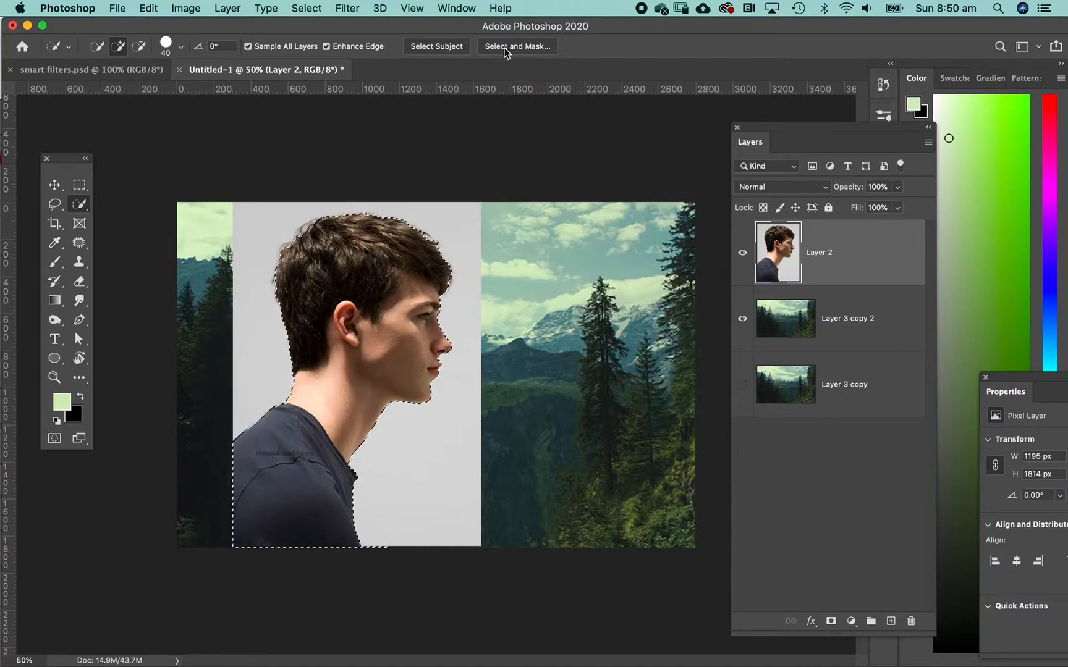
{"action": "left_click", "coordinate": [516, 46]}
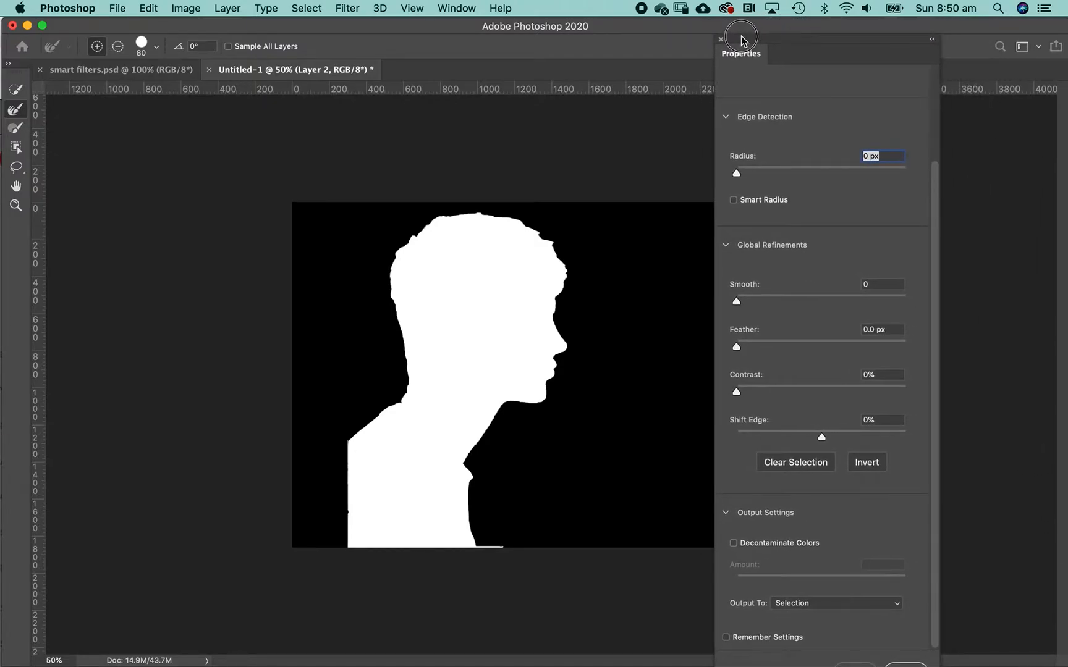
{"action": "mouse_move", "coordinate": [411, 28]}
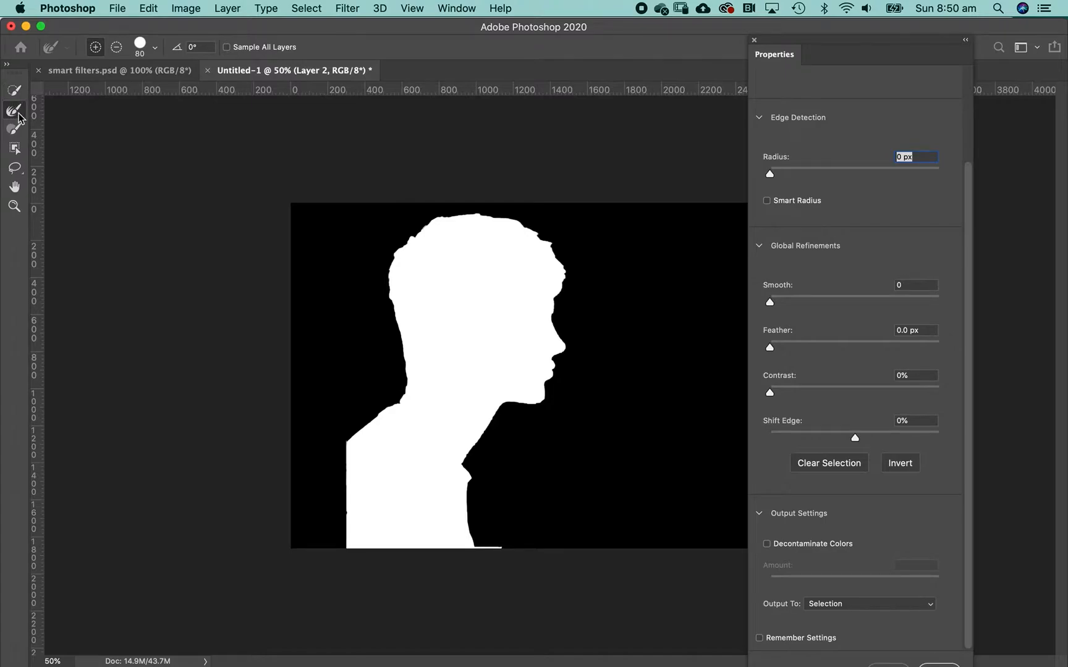
{"action": "mouse_move", "coordinate": [13, 111]}
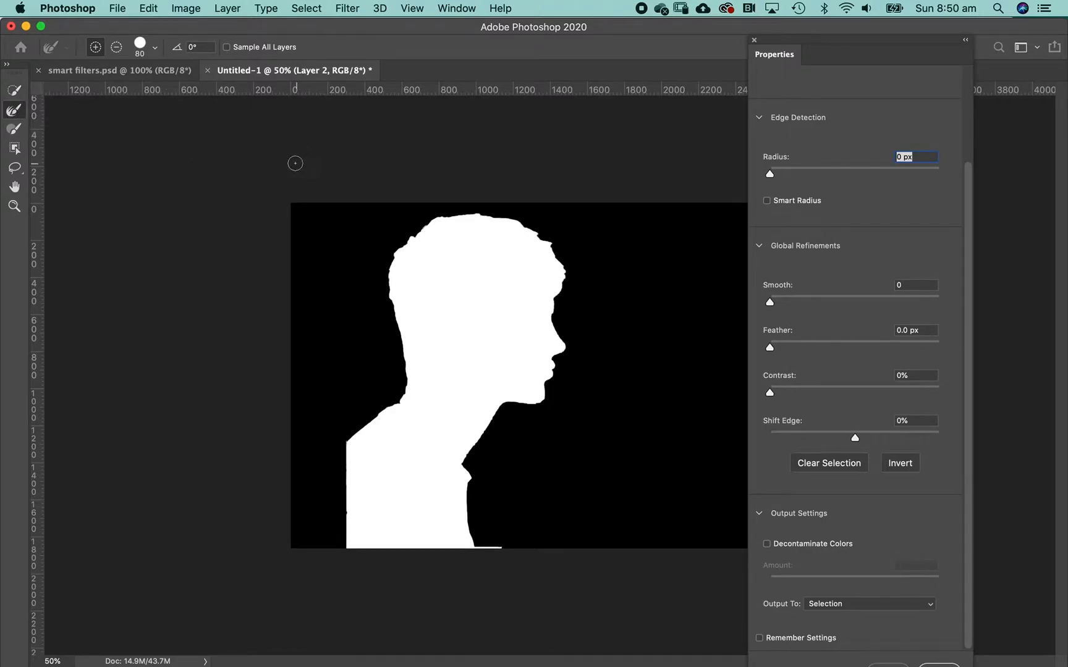
{"action": "mouse_move", "coordinate": [421, 221]}
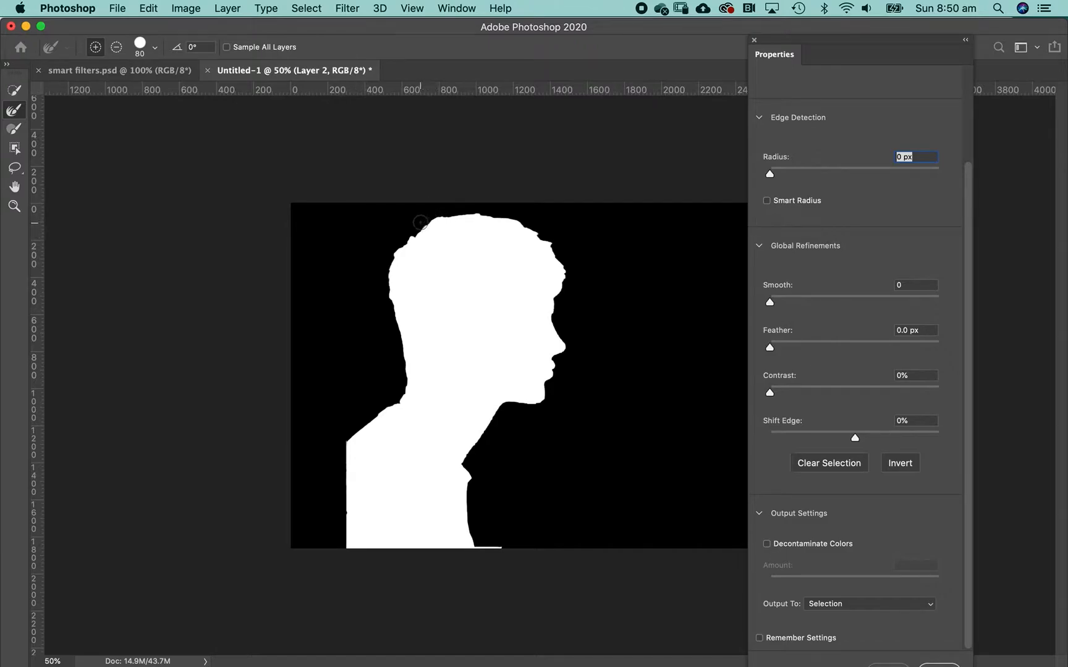
{"action": "mouse_move", "coordinate": [415, 218]}
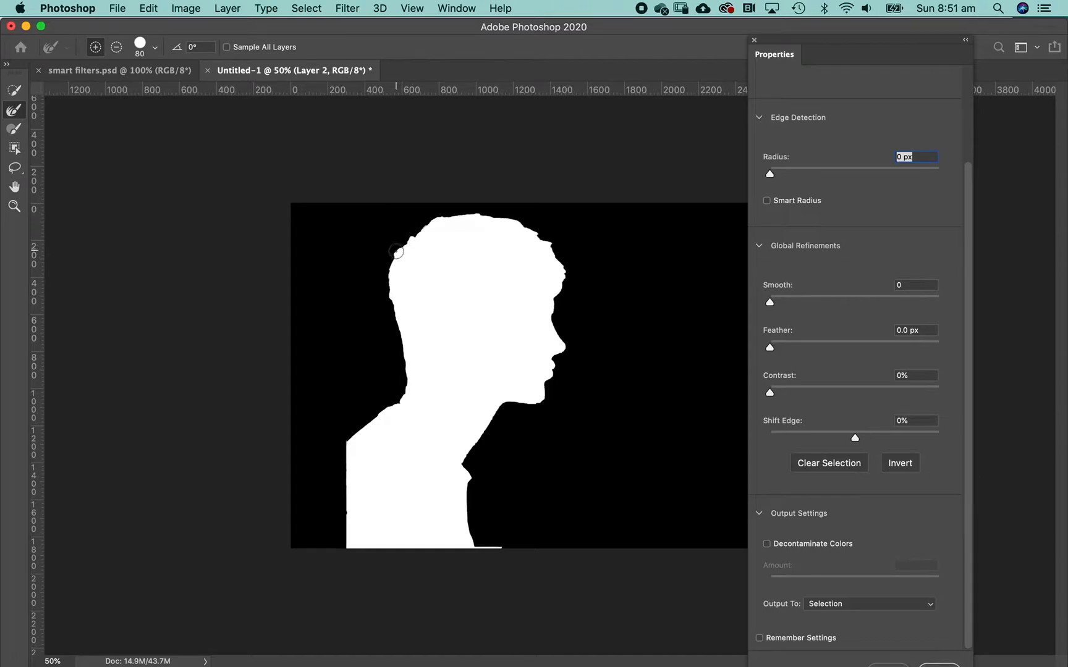
{"action": "mouse_move", "coordinate": [393, 248]}
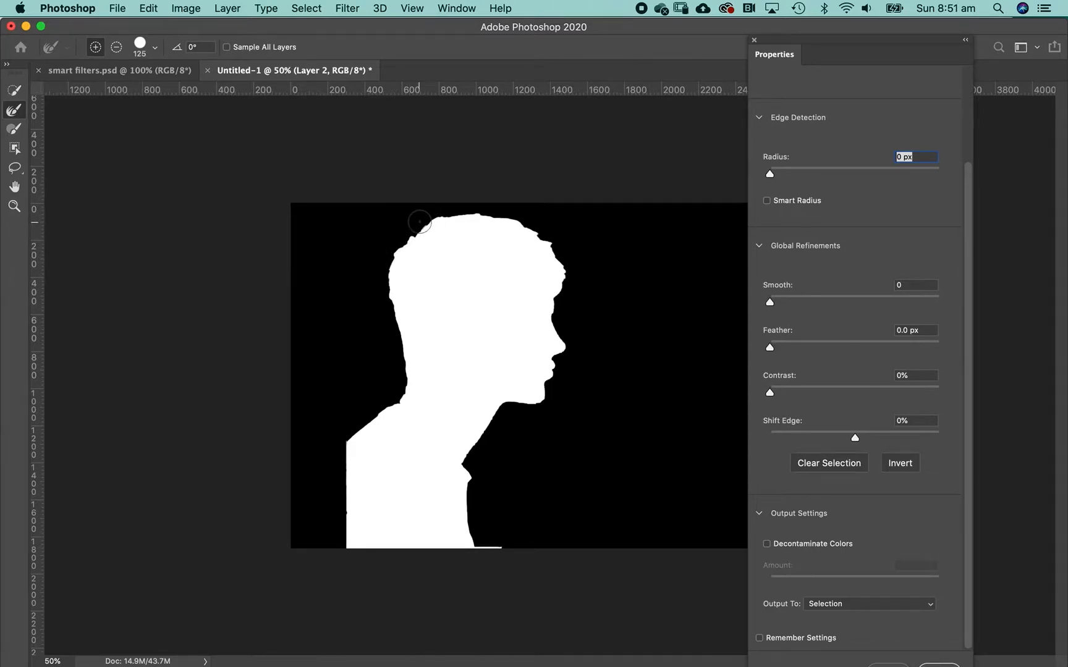
Step: Refine the hair edge into wispy strands and set the output to Layer Mask
{"action": "left_click_drag", "start_coordinate": [419, 222], "coordinate": [383, 288]}
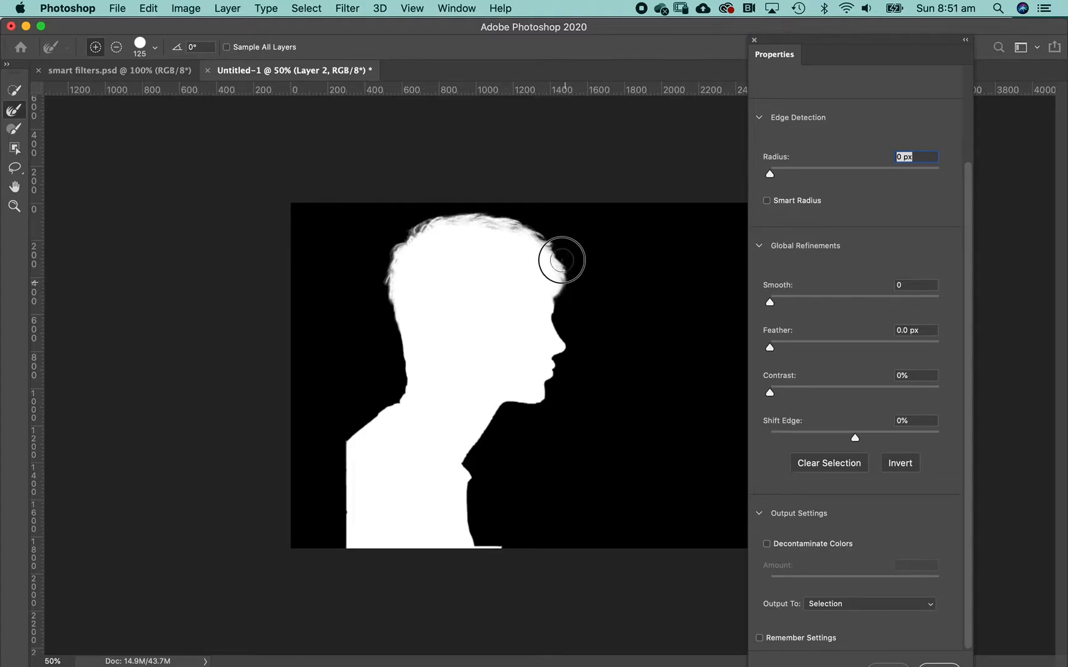
{"action": "mouse_move", "coordinate": [425, 195]}
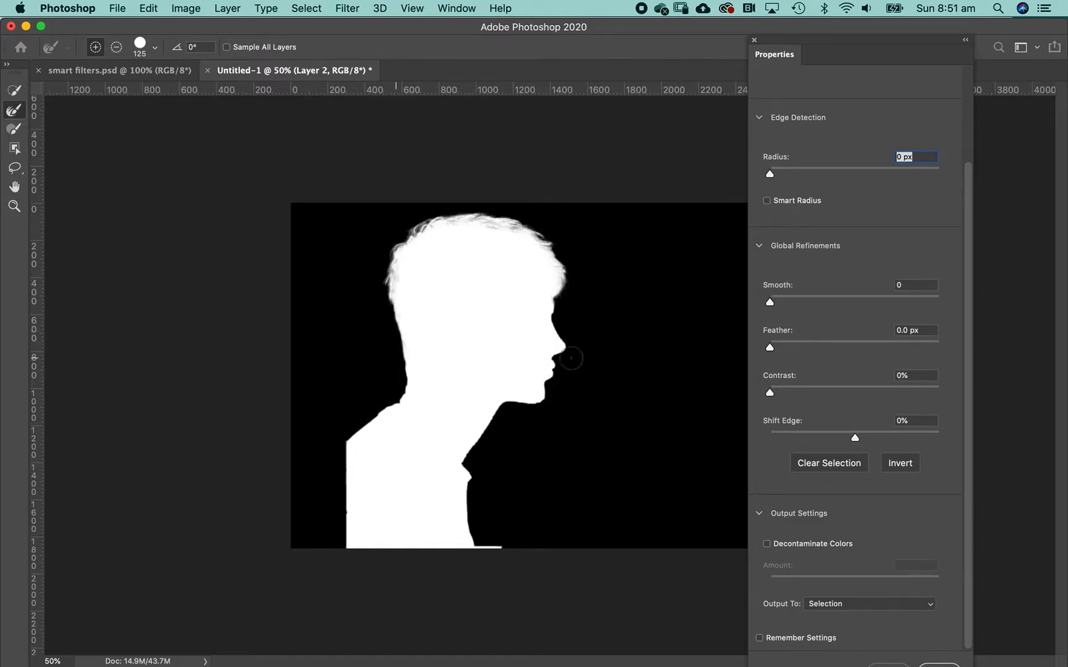
{"action": "mouse_move", "coordinate": [563, 287]}
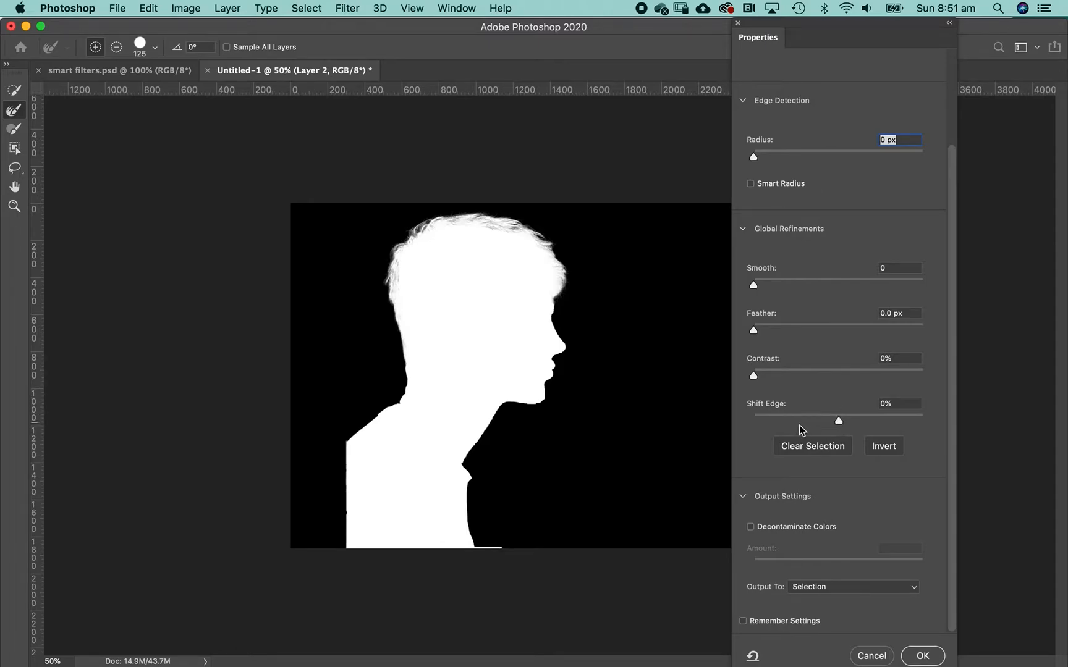
{"action": "mouse_move", "coordinate": [799, 435]}
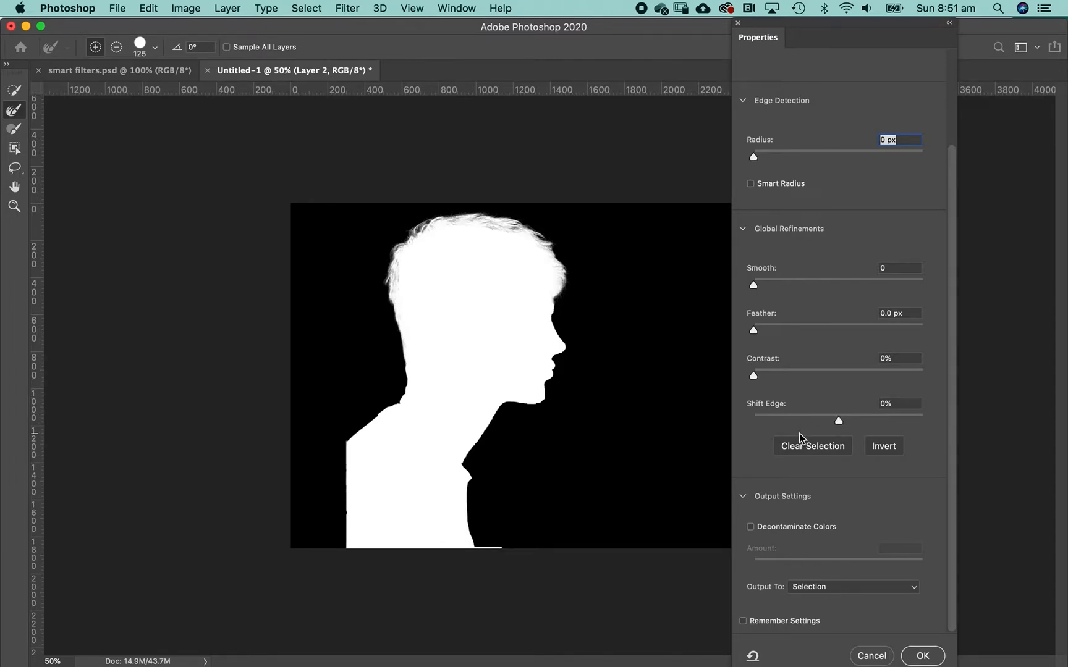
{"action": "mouse_move", "coordinate": [946, 345]}
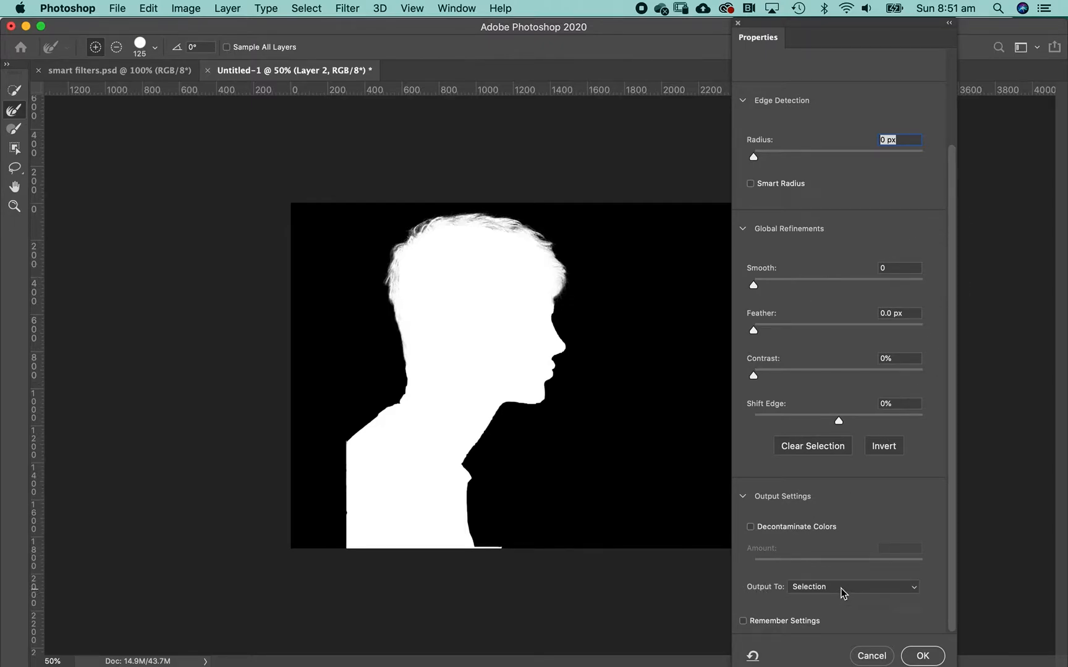
{"action": "left_click", "coordinate": [851, 586]}
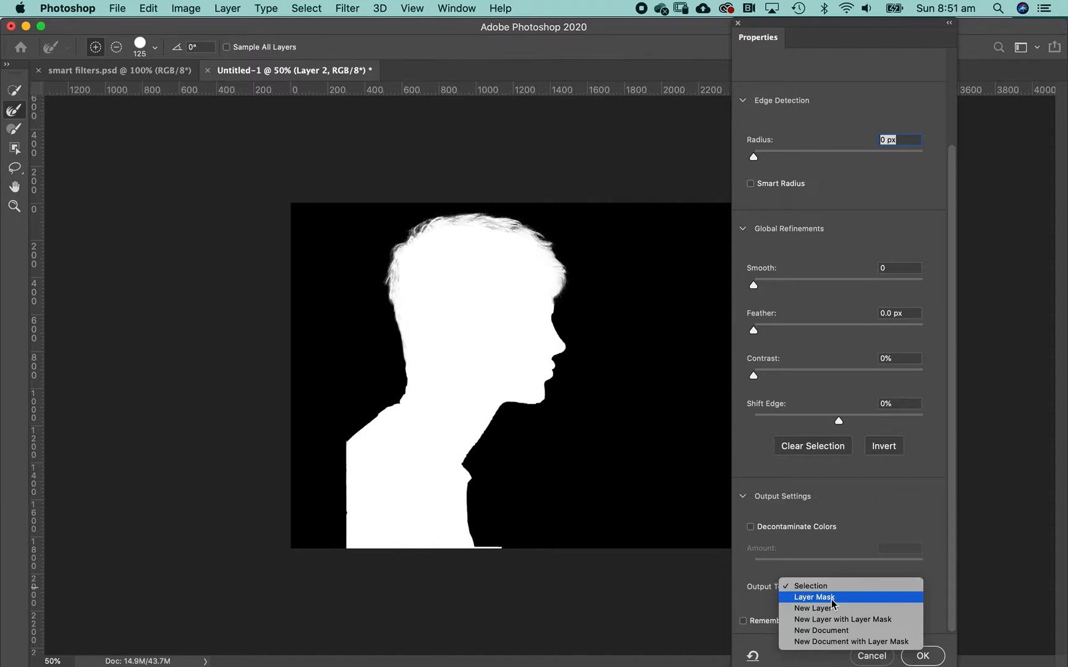
{"action": "left_click", "coordinate": [830, 597]}
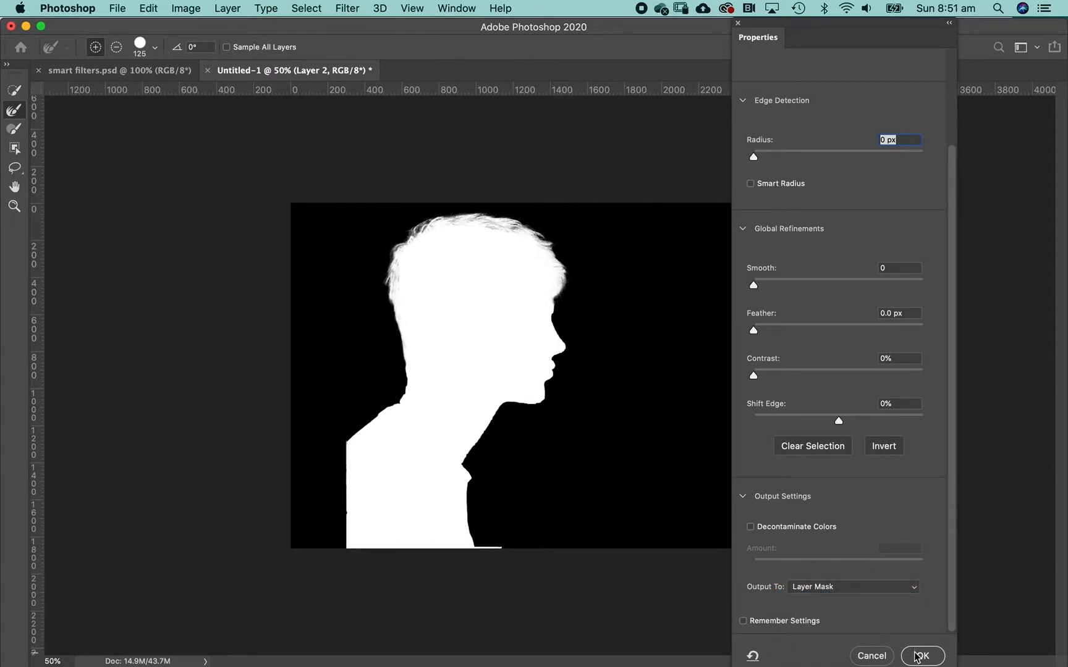
Step: Apply the mask to the portrait, check the cut-out and give the landscape layer the same silhouette mask
{"action": "left_click", "coordinate": [921, 656]}
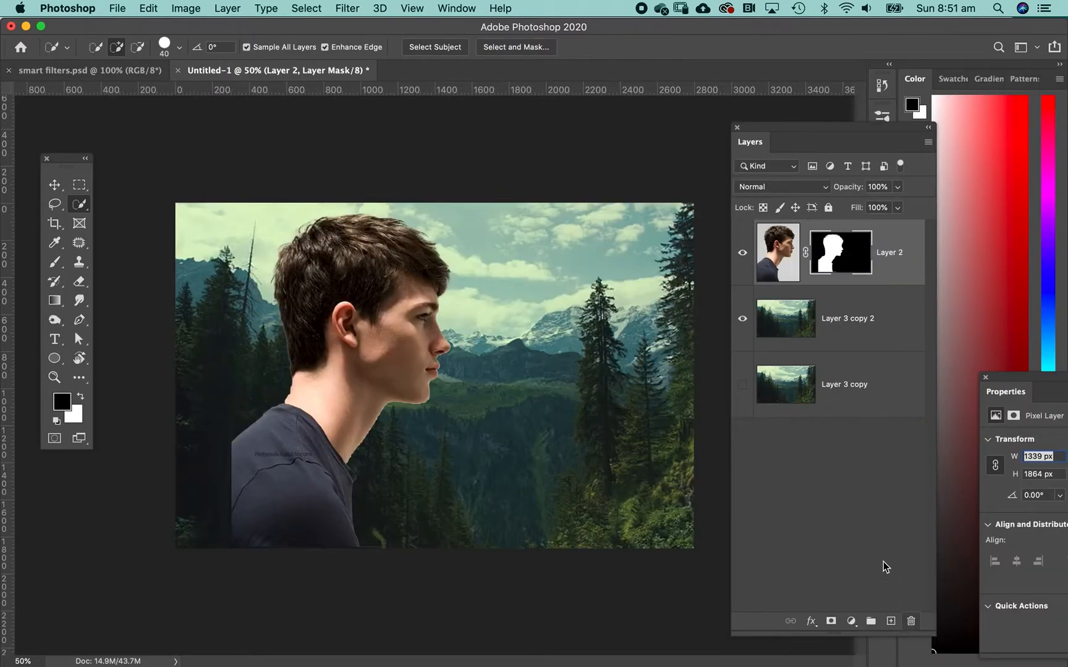
{"action": "left_click", "coordinate": [742, 253]}
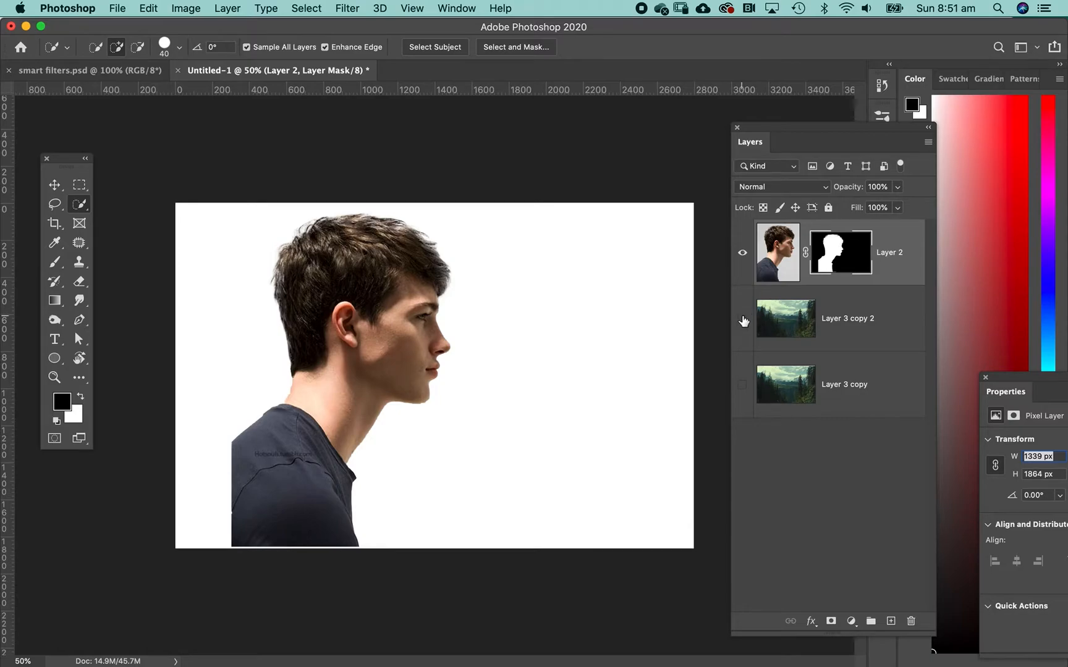
{"action": "left_click", "coordinate": [743, 317]}
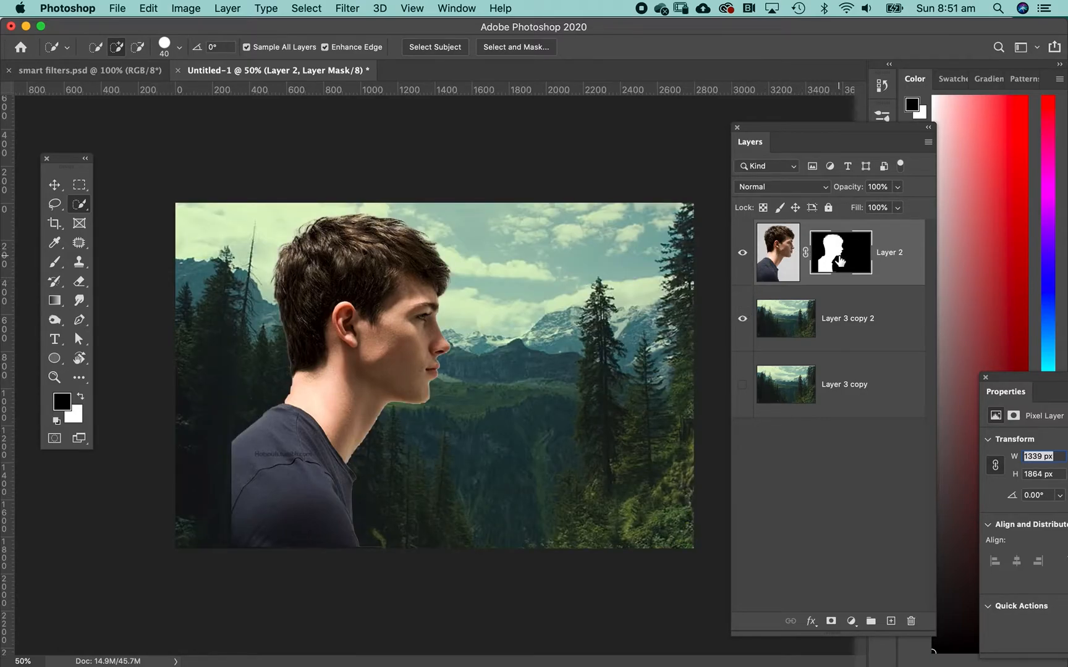
{"action": "left_click", "coordinate": [839, 252]}
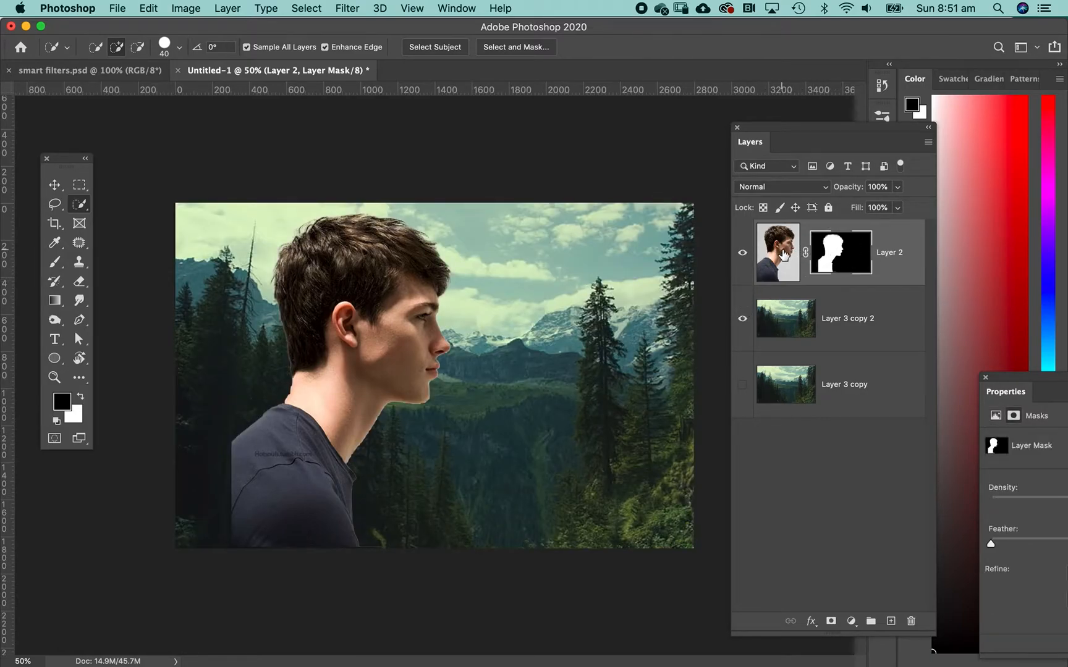
{"action": "left_click", "coordinate": [777, 252]}
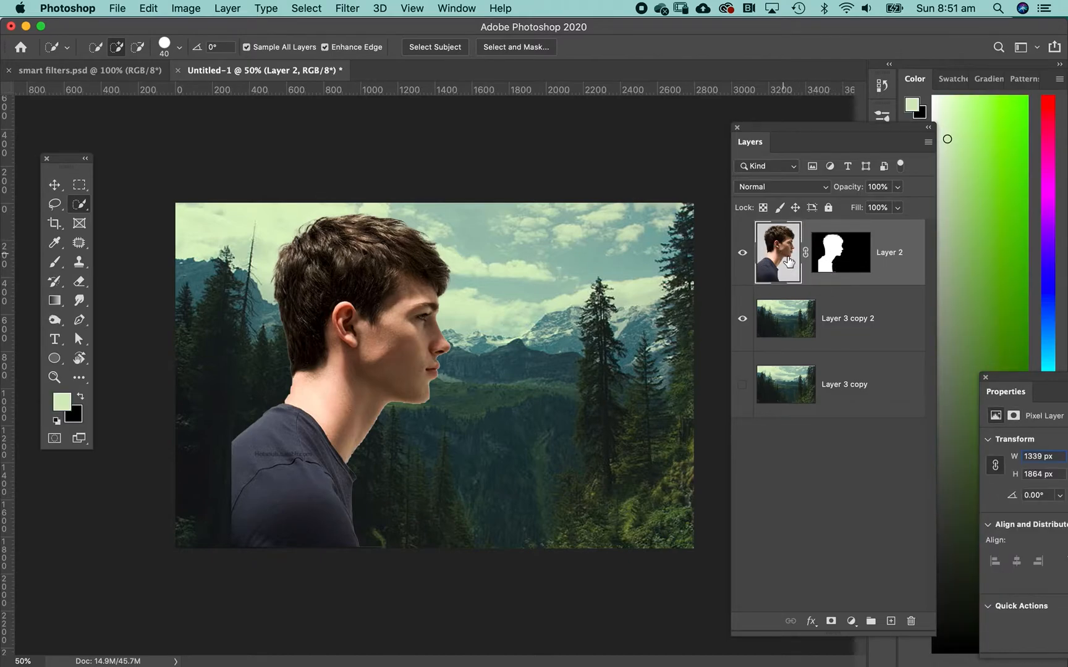
{"action": "left_click", "coordinate": [840, 252]}
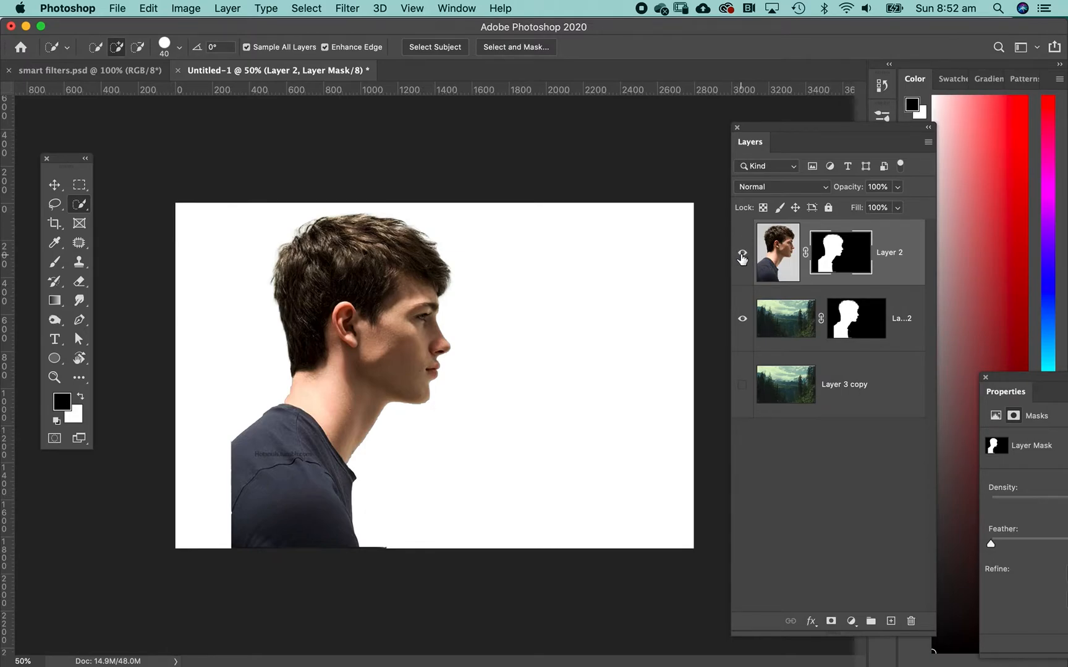
Step: Preview the forest filling his silhouette with the portrait hidden, then show the portrait again
{"action": "left_click", "coordinate": [743, 258]}
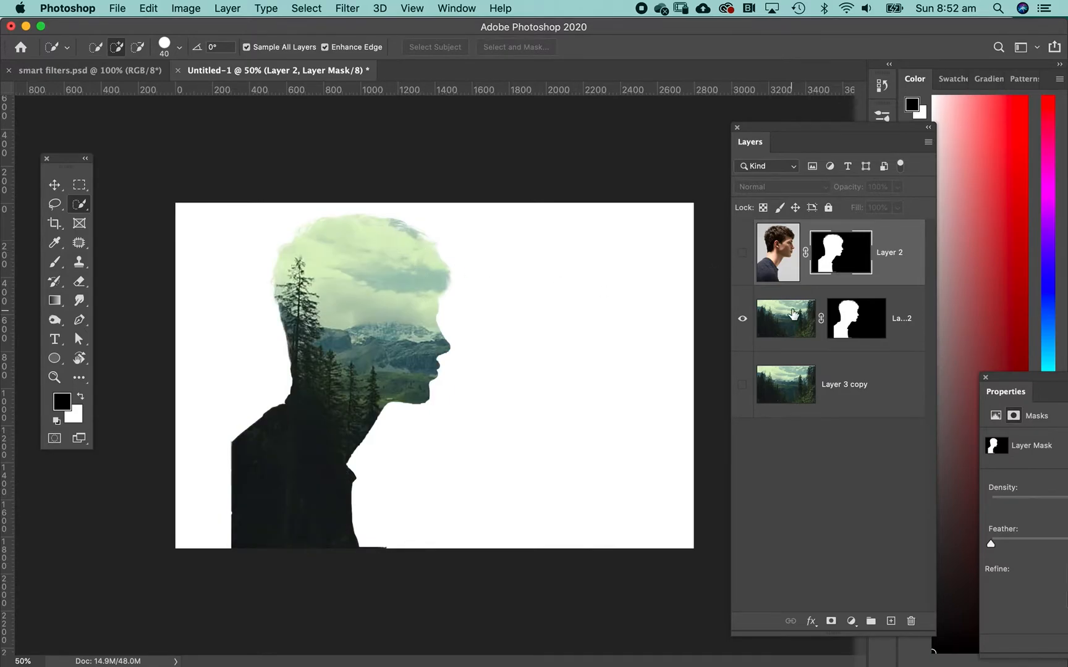
{"action": "mouse_move", "coordinate": [729, 252]}
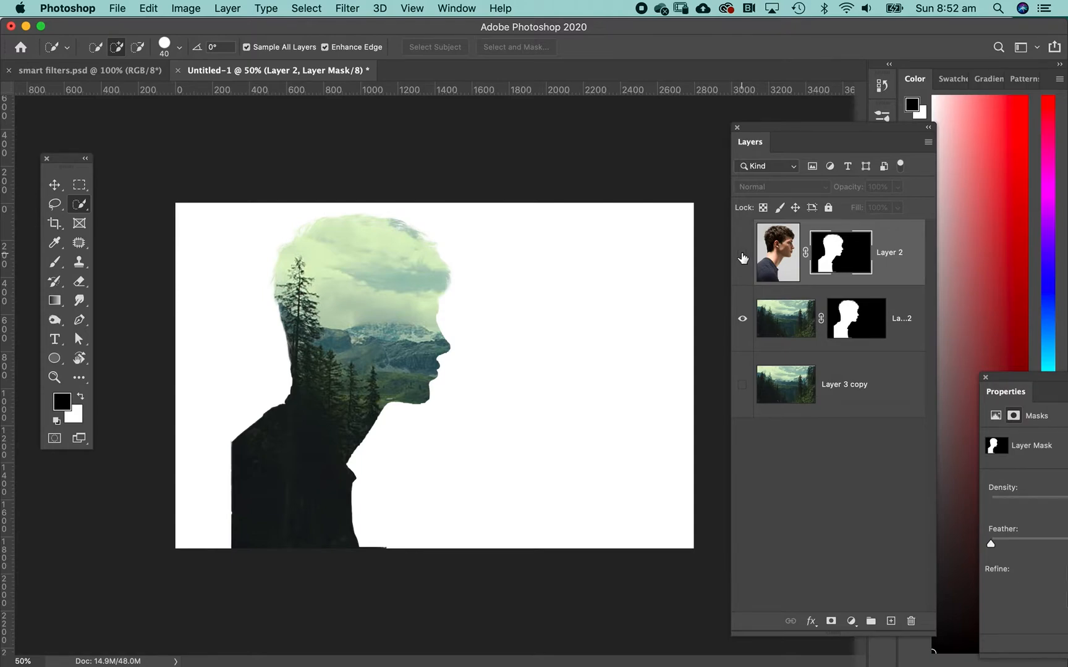
{"action": "left_click", "coordinate": [743, 252]}
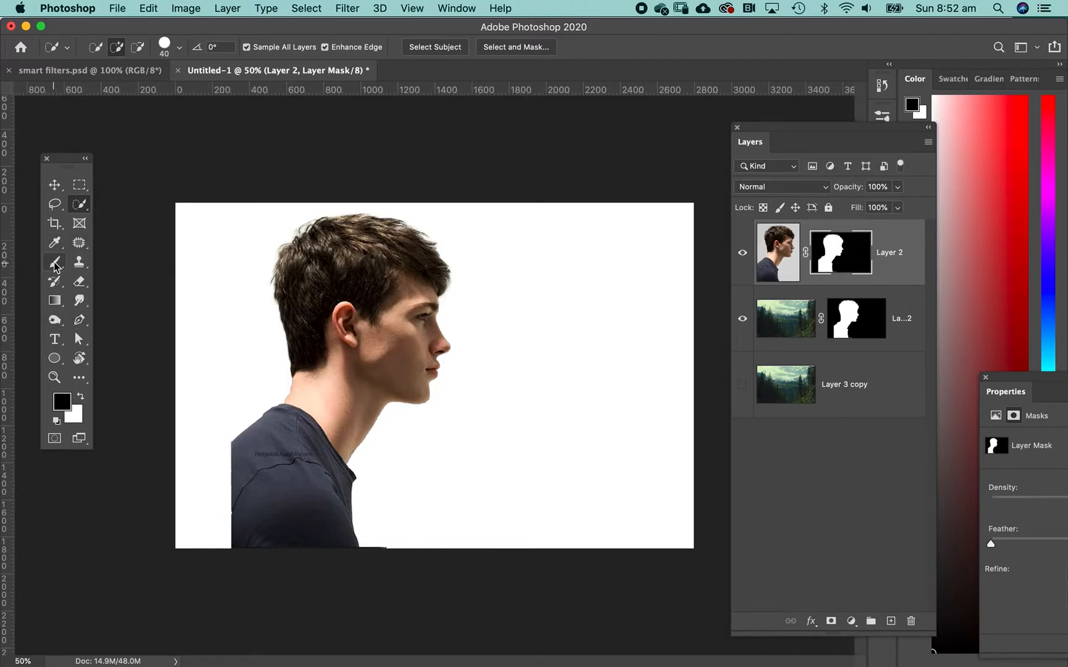
{"action": "left_click", "coordinate": [55, 262]}
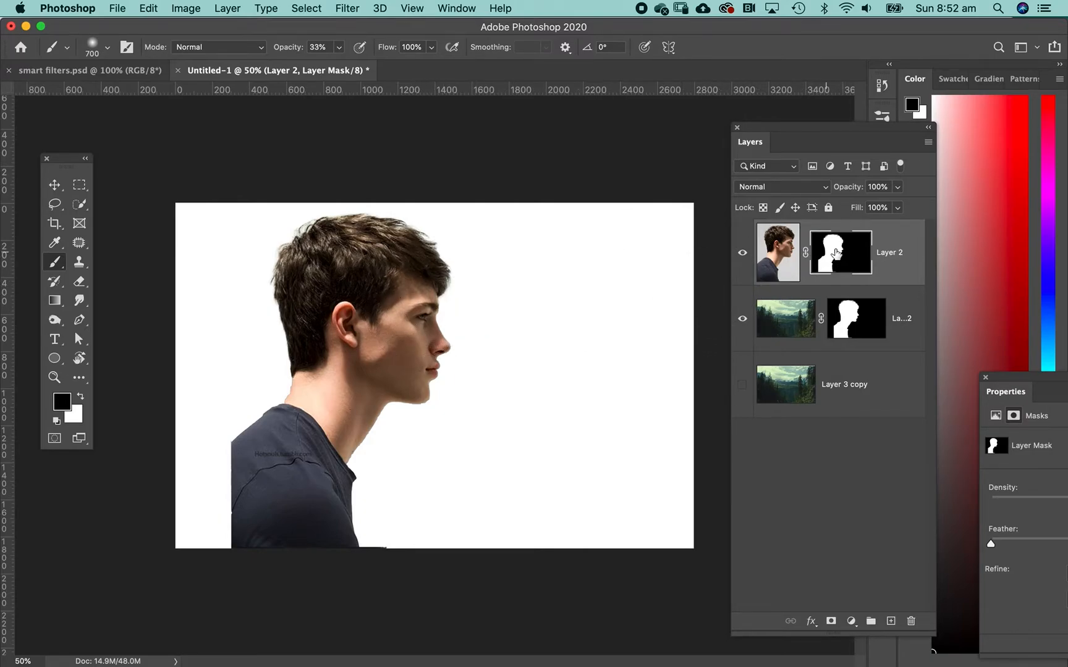
Step: Reset colours to black/white on the Layer 2 mask and show the full landscape behind everything
{"action": "left_click", "coordinate": [777, 252]}
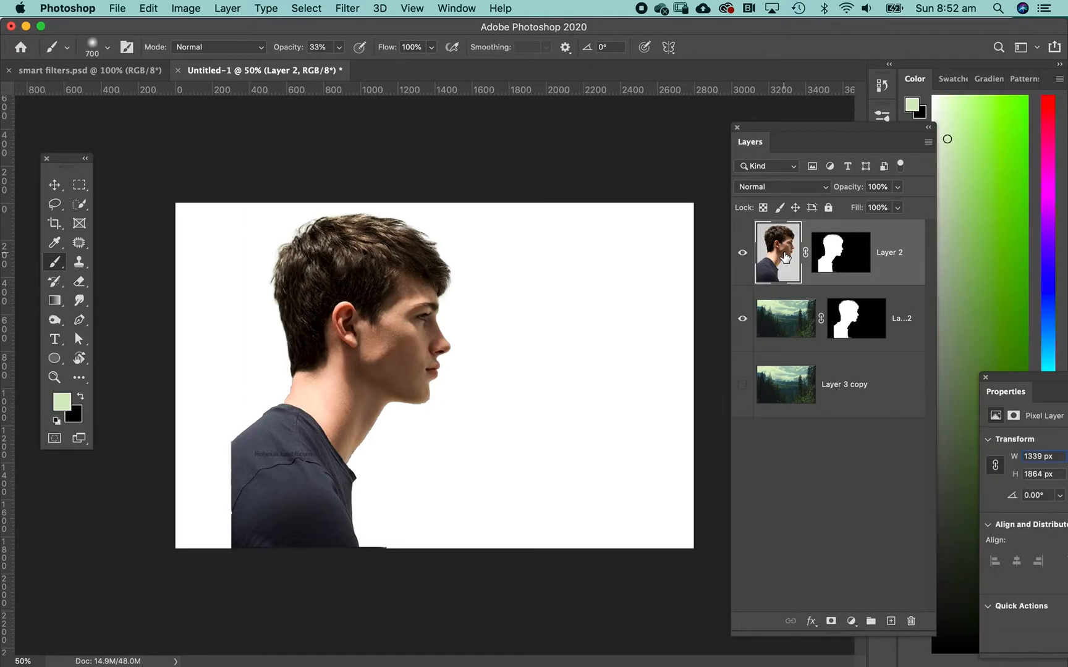
{"action": "left_click", "coordinate": [841, 252]}
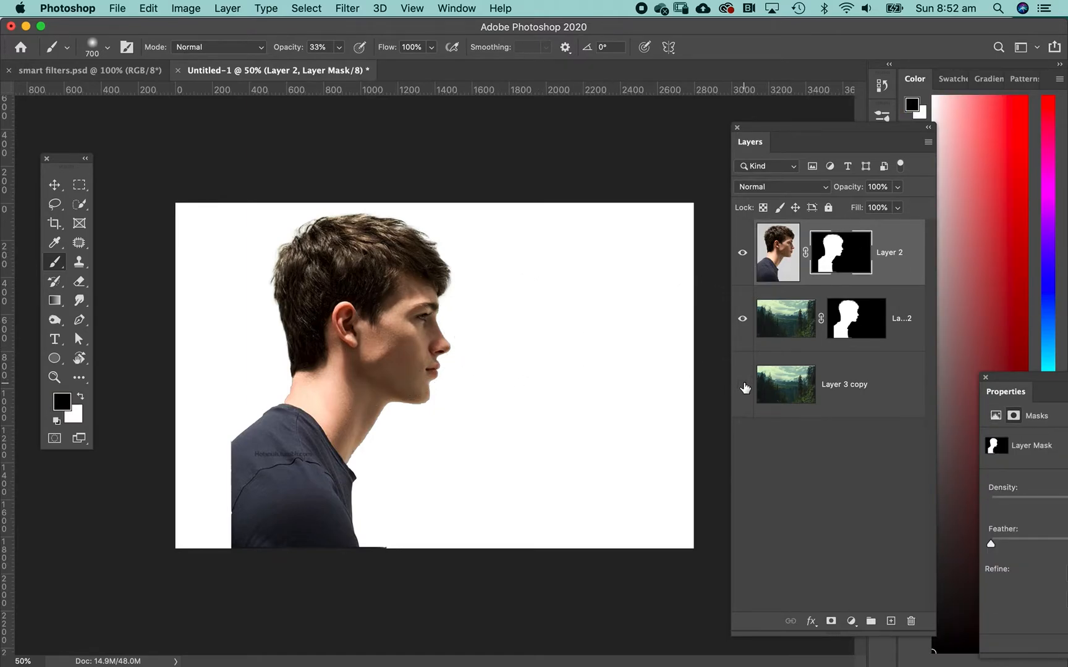
{"action": "left_click", "coordinate": [743, 385]}
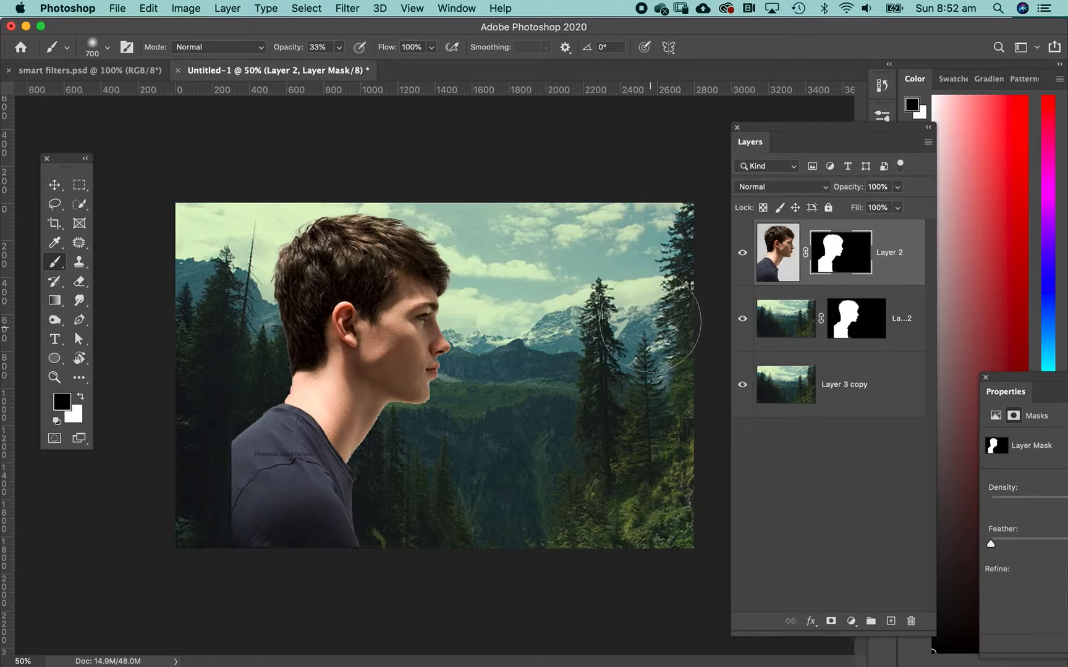
{"action": "mouse_move", "coordinate": [784, 289]}
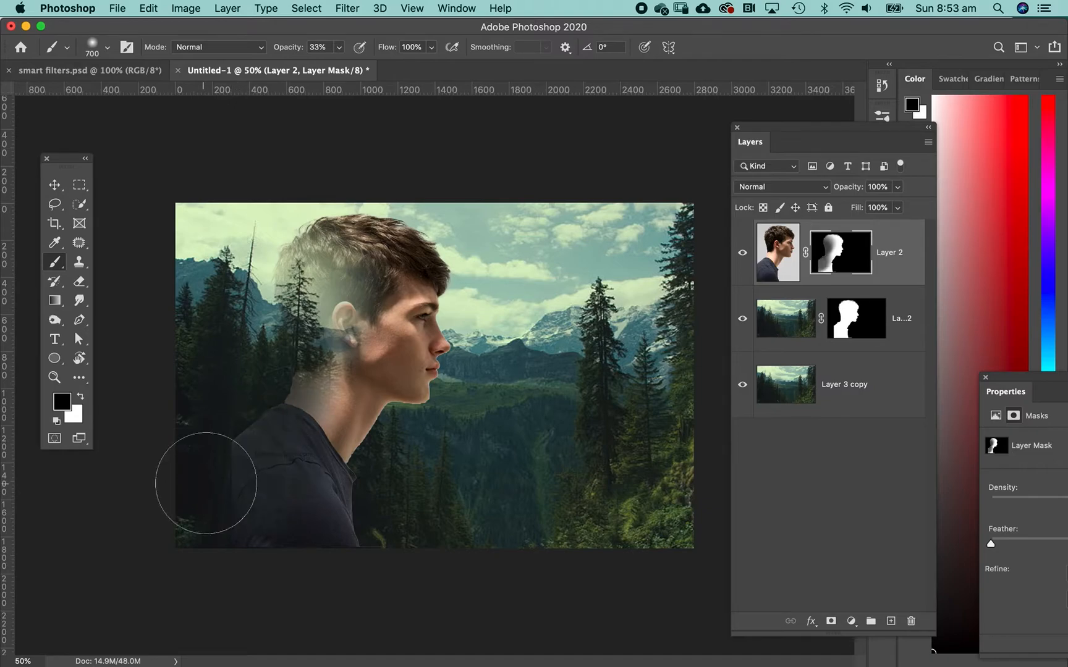
Step: Paint the mask at 33% opacity so his back, shoulder and neck fade into the forest
{"action": "left_click_drag", "start_coordinate": [208, 483], "coordinate": [330, 500]}
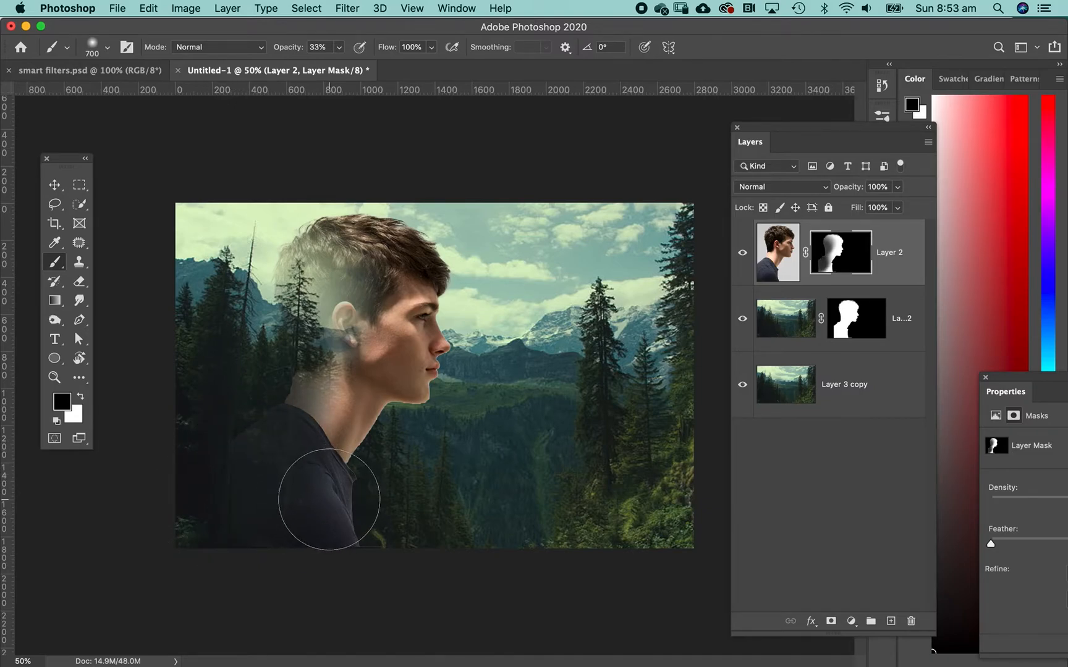
{"action": "left_click_drag", "start_coordinate": [330, 500], "coordinate": [388, 436]}
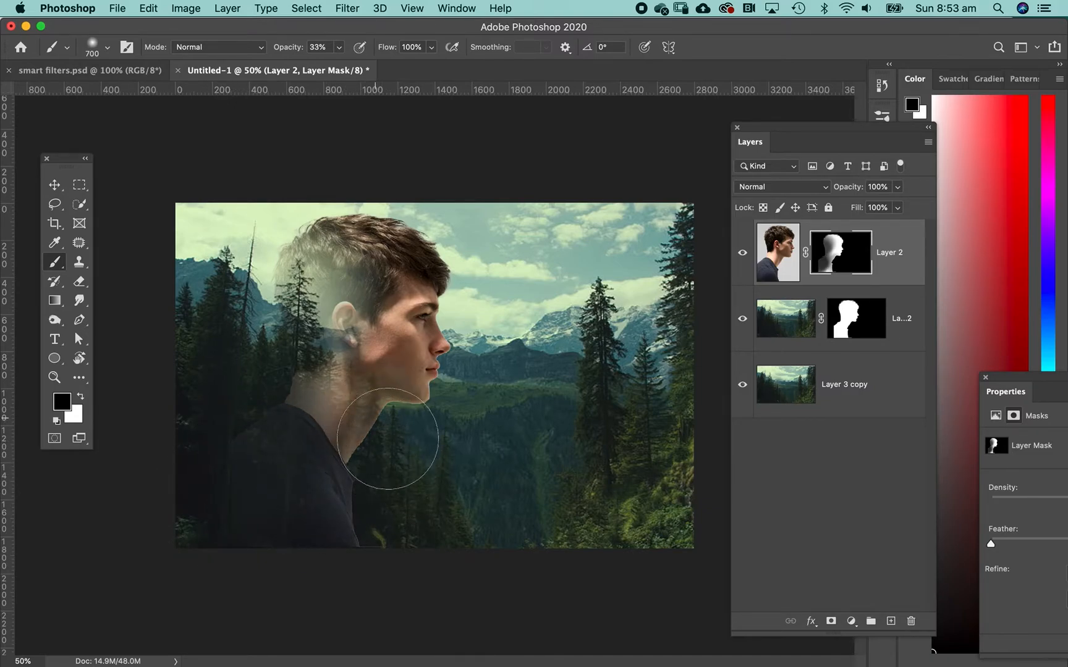
{"action": "left_click_drag", "start_coordinate": [388, 436], "coordinate": [248, 432]}
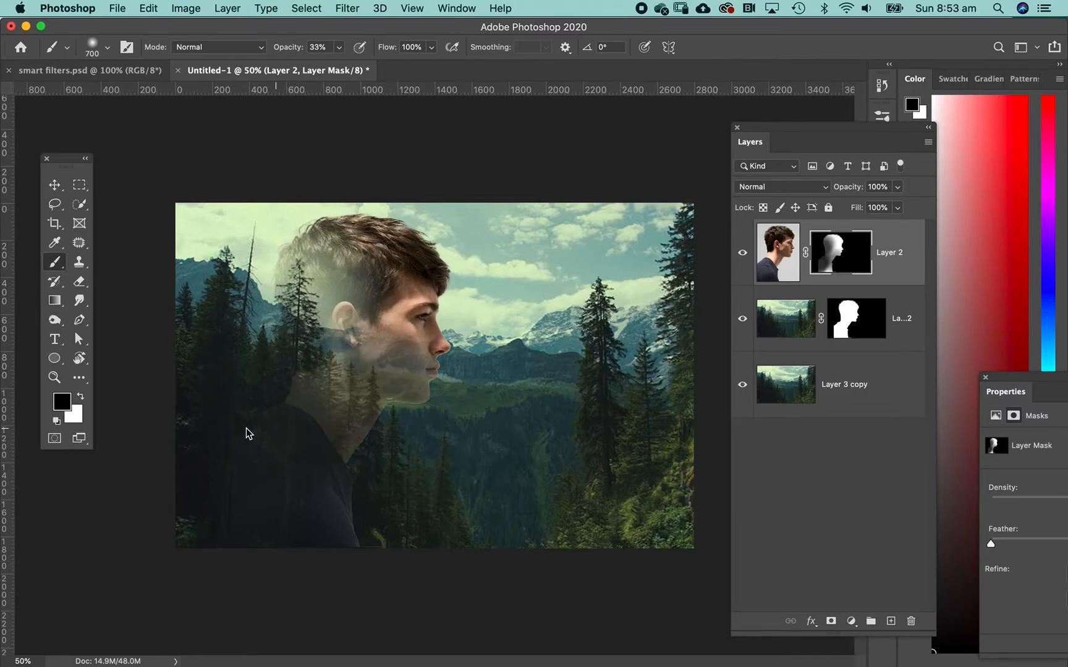
{"action": "mouse_move", "coordinate": [610, 446]}
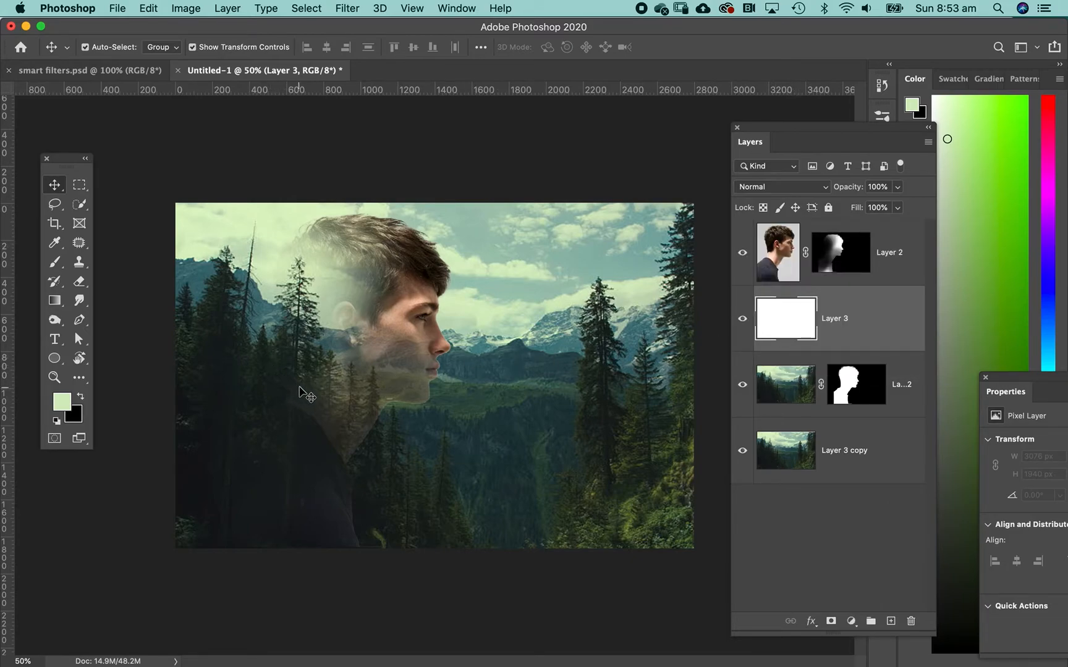
Step: Brush faint pale-green haze at 33% then 22% opacity over the shoulder, neck and jaw on a new layer
{"action": "left_click", "coordinate": [55, 262]}
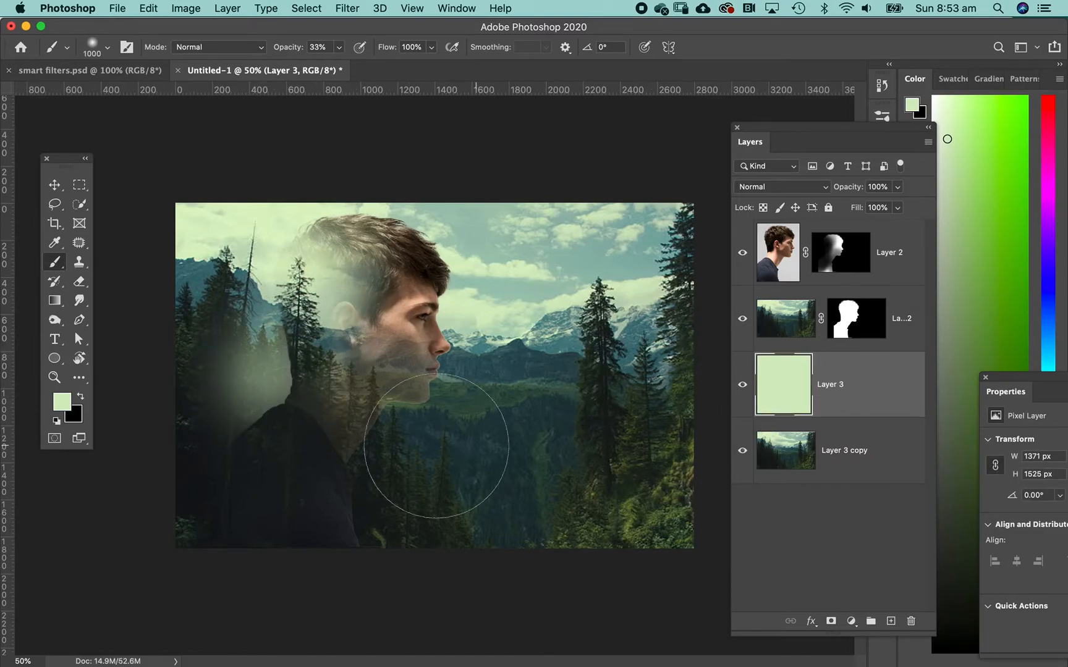
{"action": "left_click_drag", "start_coordinate": [436, 446], "coordinate": [296, 402]}
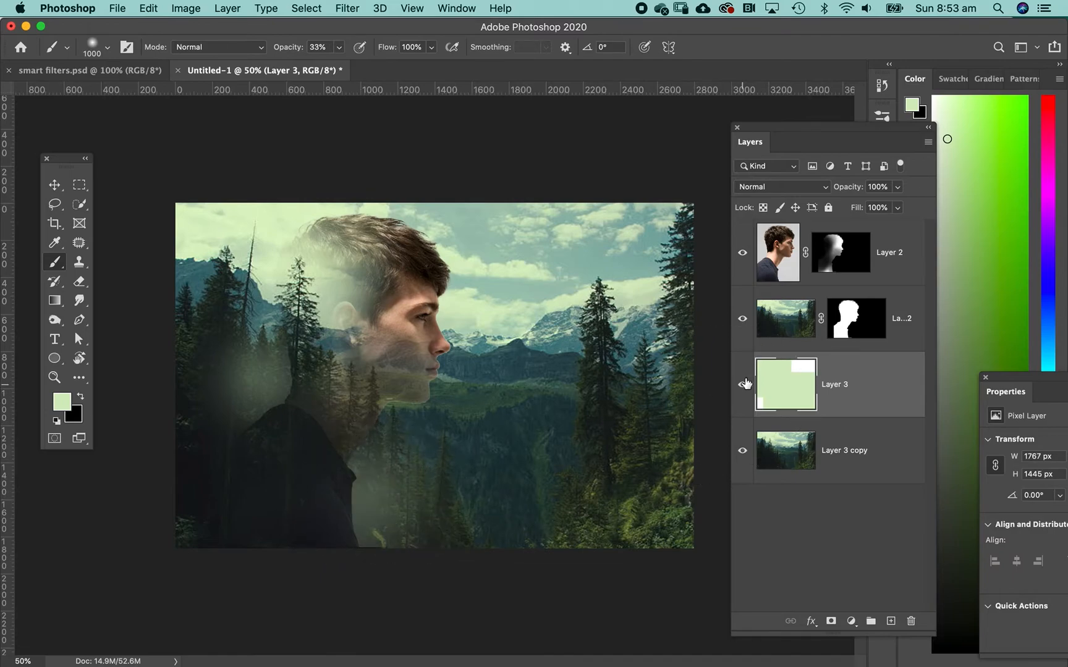
{"action": "left_click", "coordinate": [316, 47]}
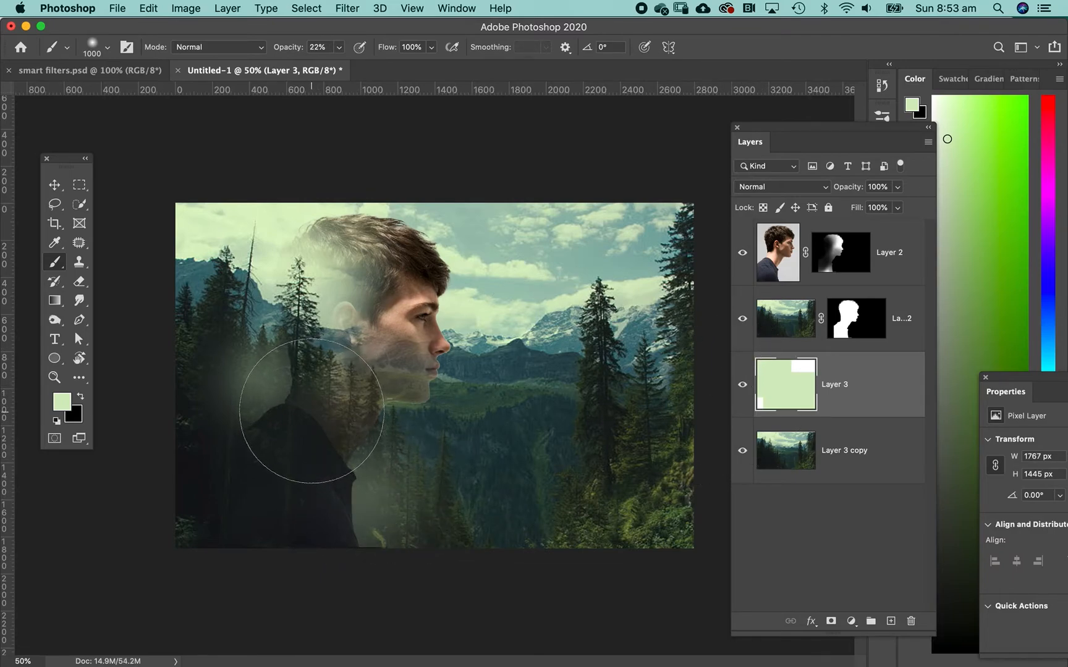
{"action": "left_click_drag", "start_coordinate": [313, 408], "coordinate": [259, 450]}
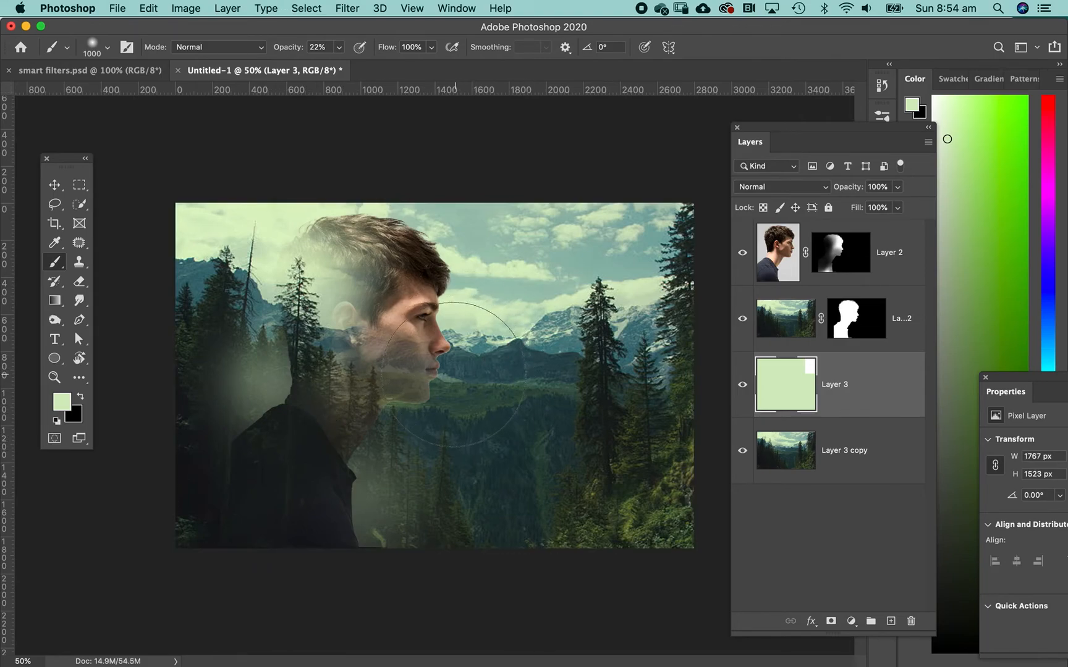
{"action": "left_click", "coordinate": [54, 184]}
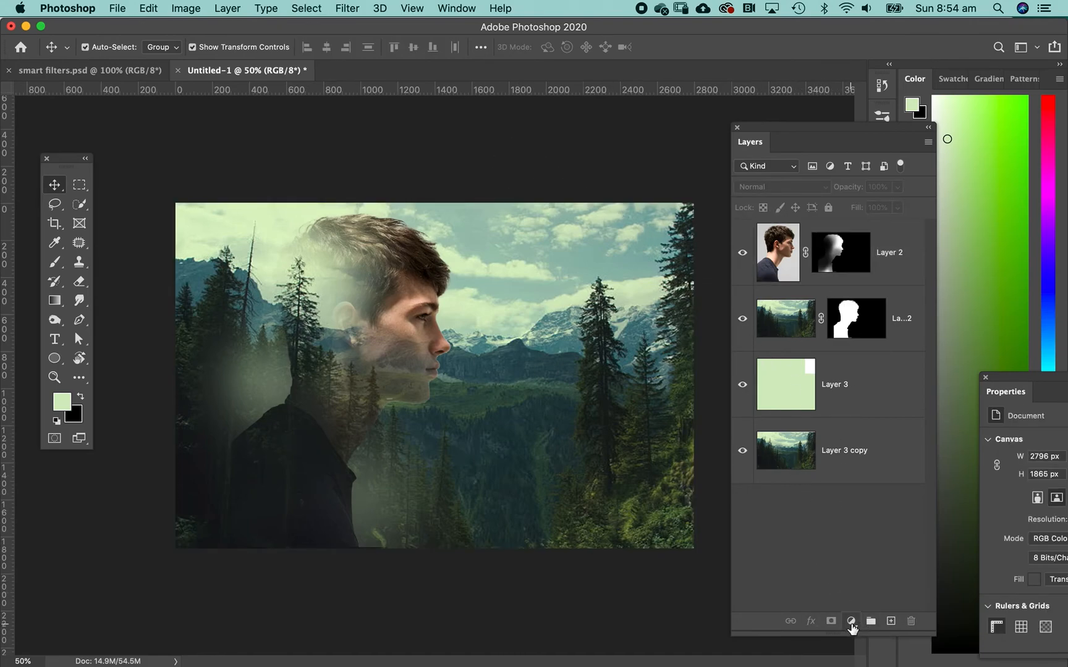
Step: Add a Hue/Saturation adjustment above all layers and lower Saturation to −44
{"action": "left_click", "coordinate": [850, 621]}
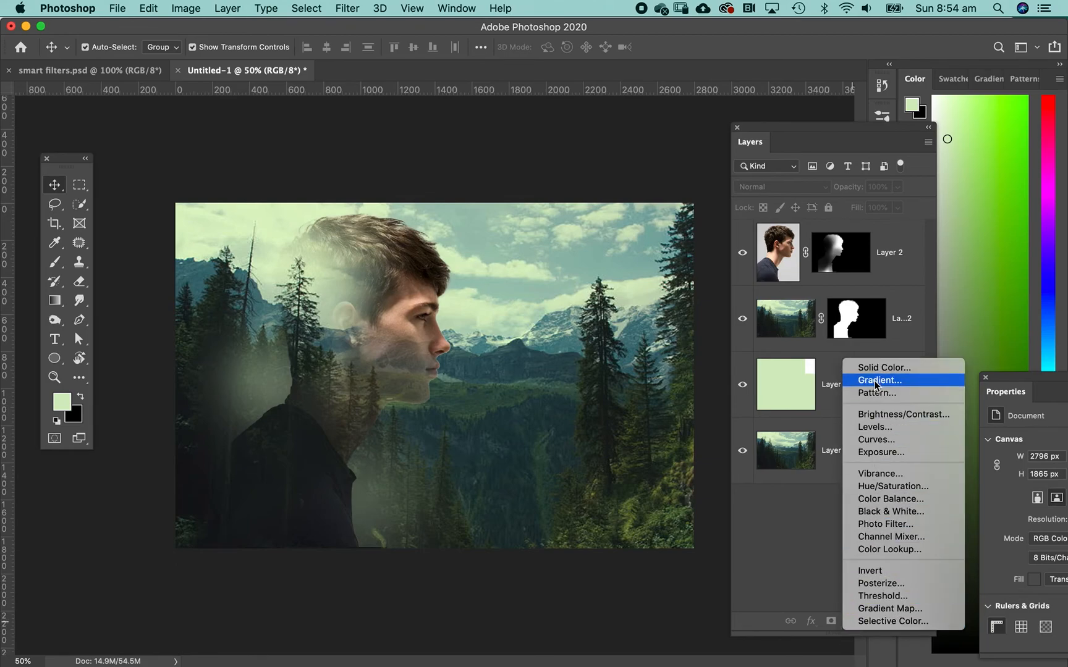
{"action": "mouse_move", "coordinate": [878, 414]}
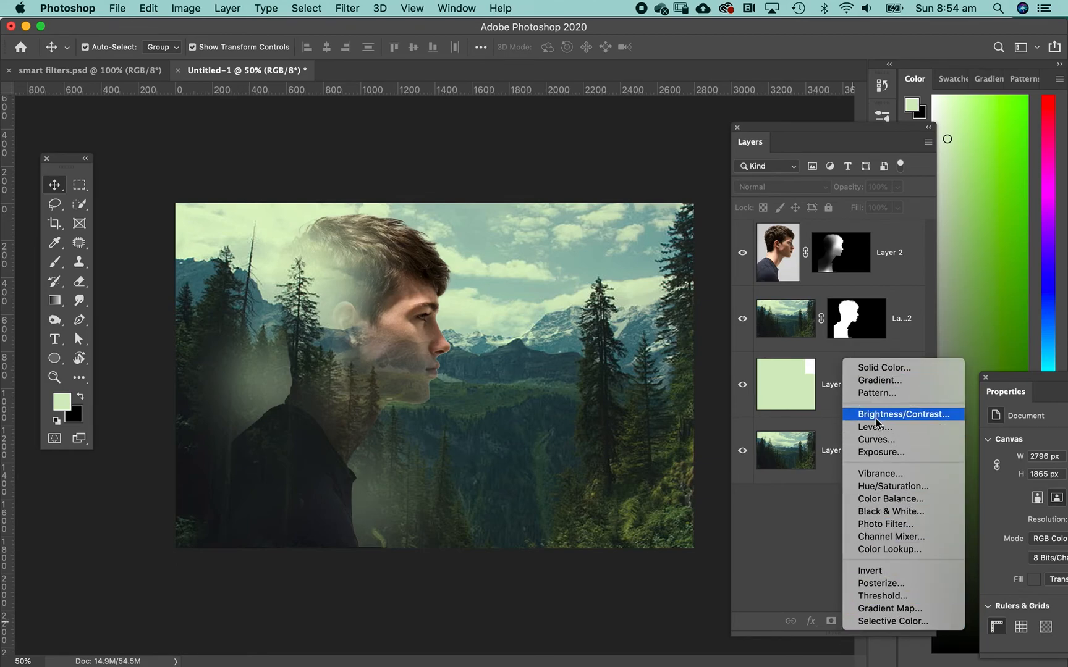
{"action": "mouse_move", "coordinate": [892, 486]}
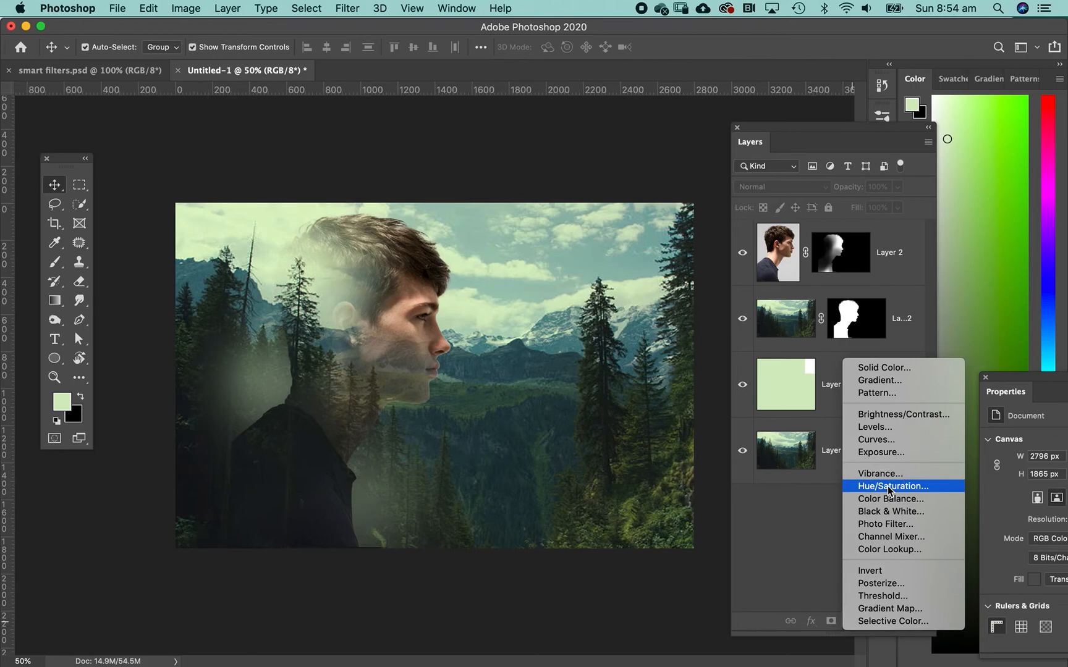
{"action": "left_click", "coordinate": [893, 486]}
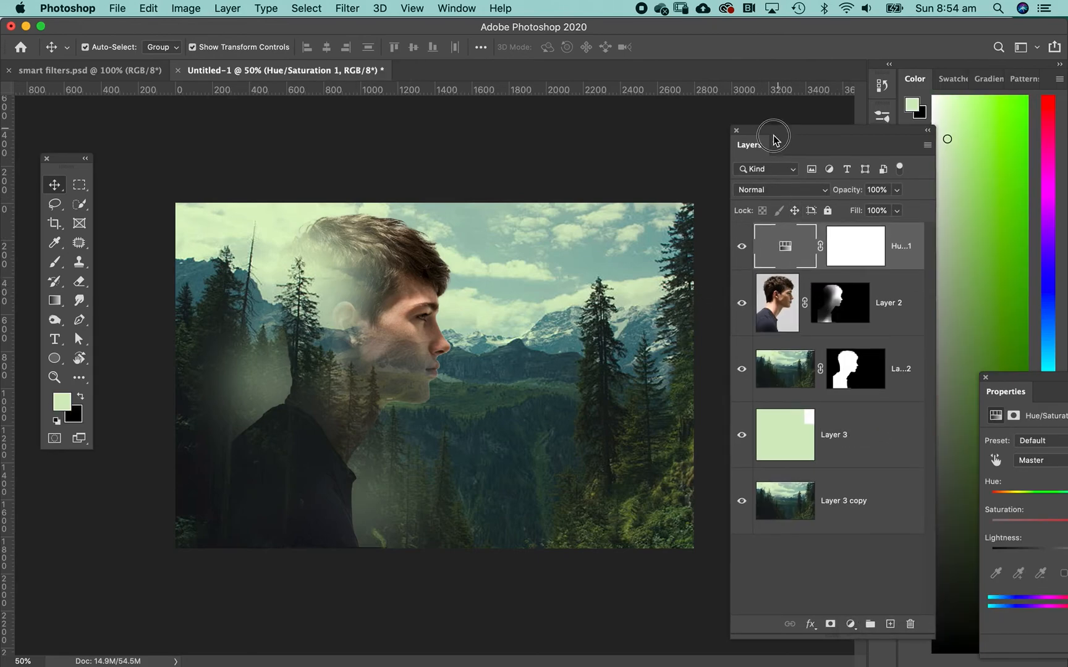
{"action": "left_click_drag", "start_coordinate": [772, 136], "coordinate": [664, 123]}
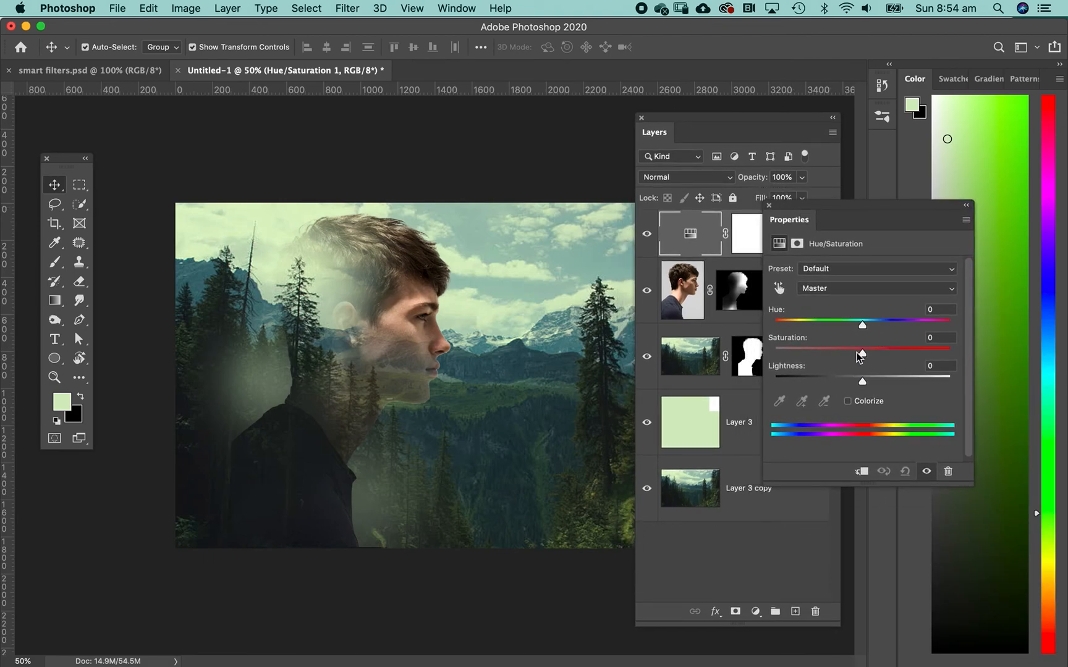
{"action": "left_click_drag", "start_coordinate": [860, 347], "coordinate": [836, 347]}
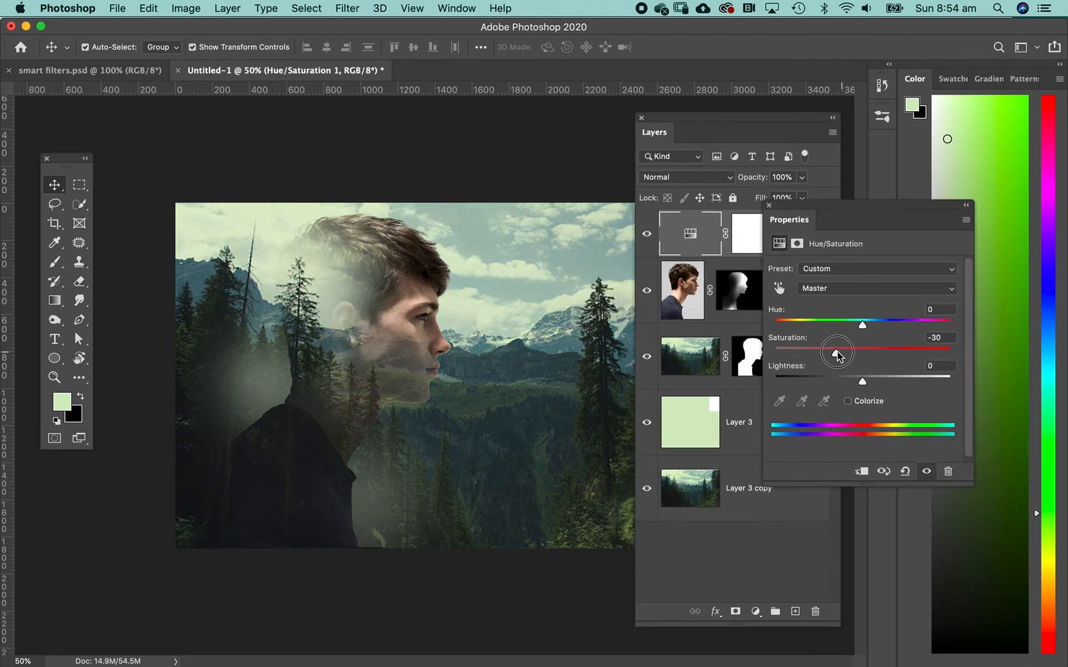
{"action": "left_click_drag", "start_coordinate": [836, 351], "coordinate": [823, 351]}
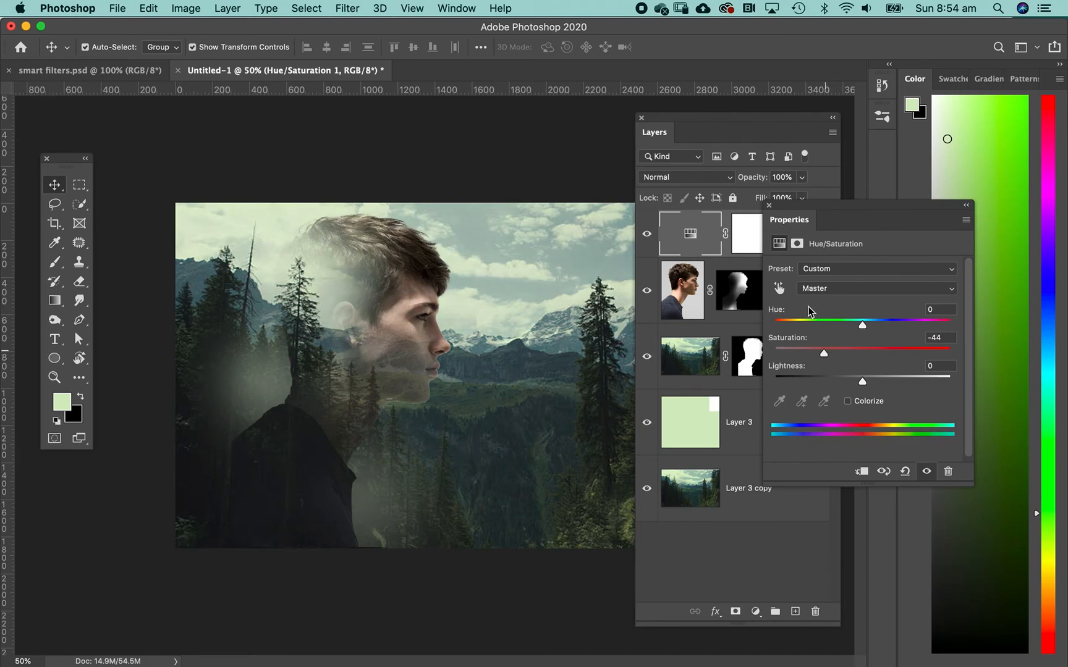
{"action": "left_click", "coordinate": [769, 148]}
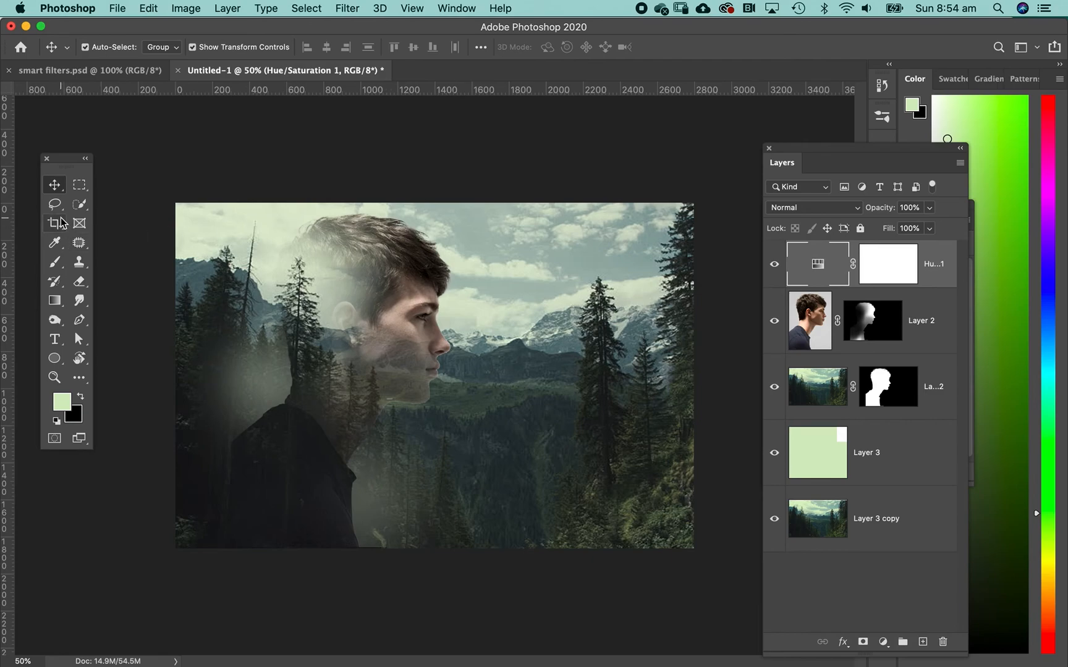
{"action": "left_click", "coordinate": [54, 223]}
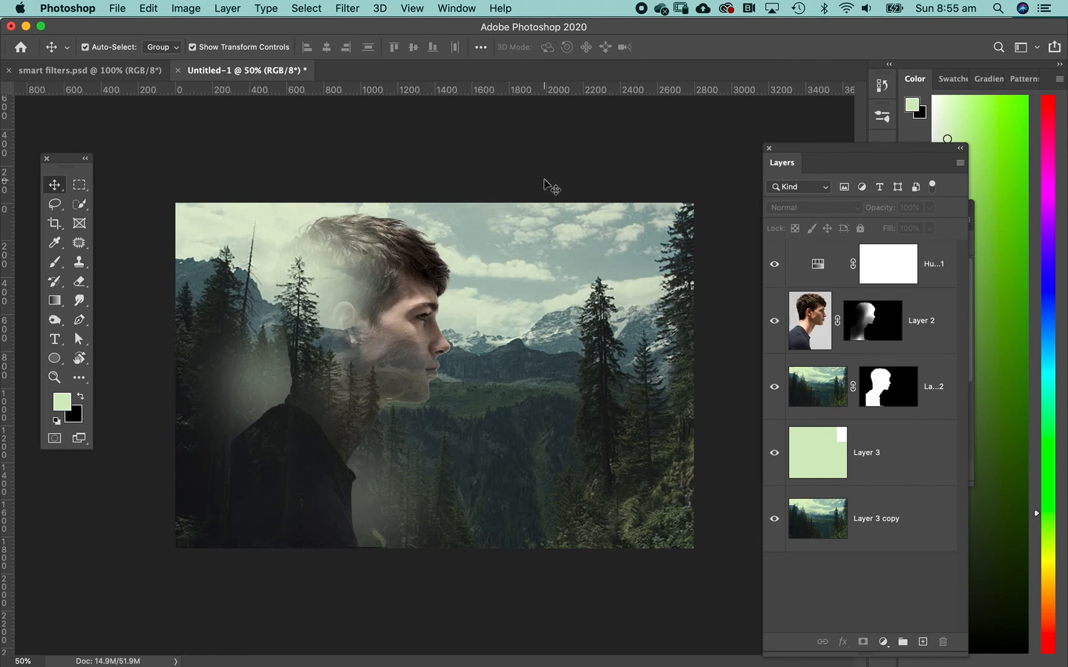
{"action": "mouse_move", "coordinate": [578, 175]}
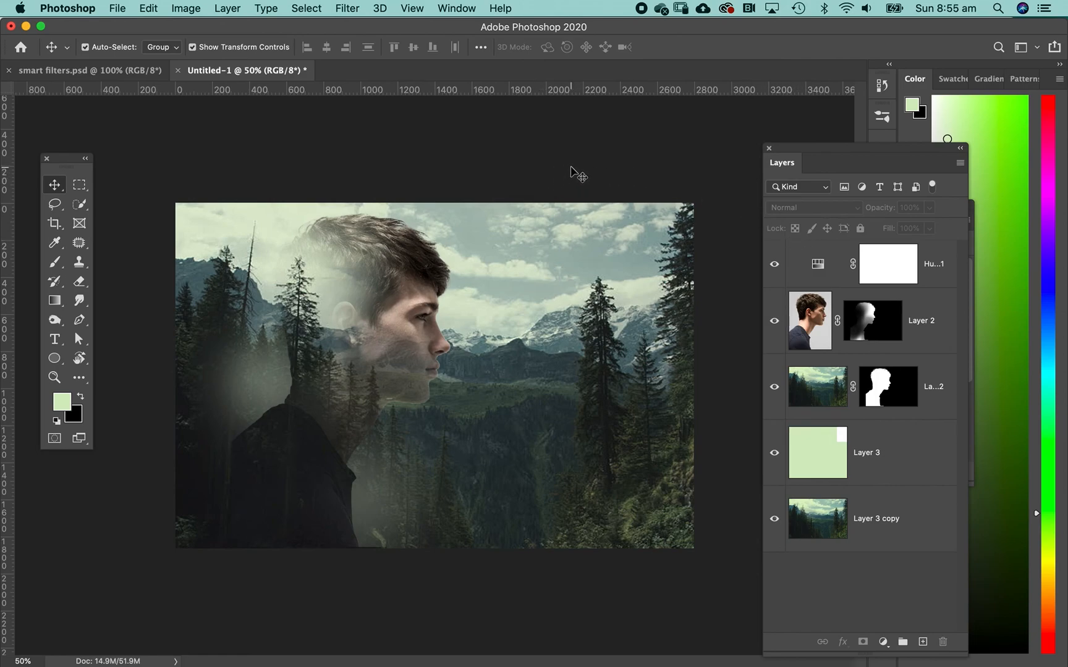